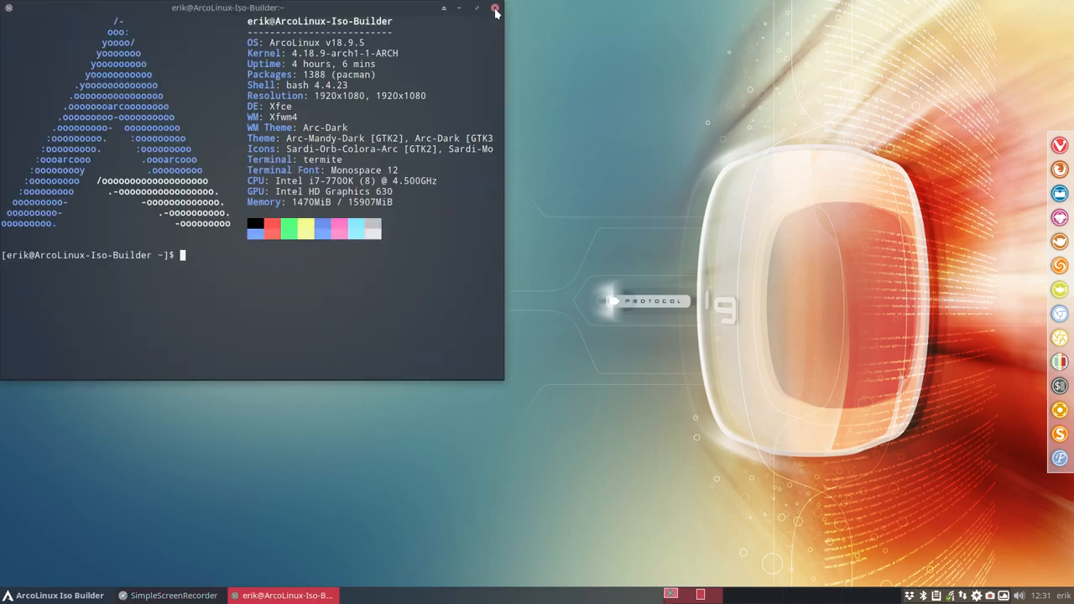
# Close the terminal window on the Xfce desktop
pyautogui.click(496, 8)
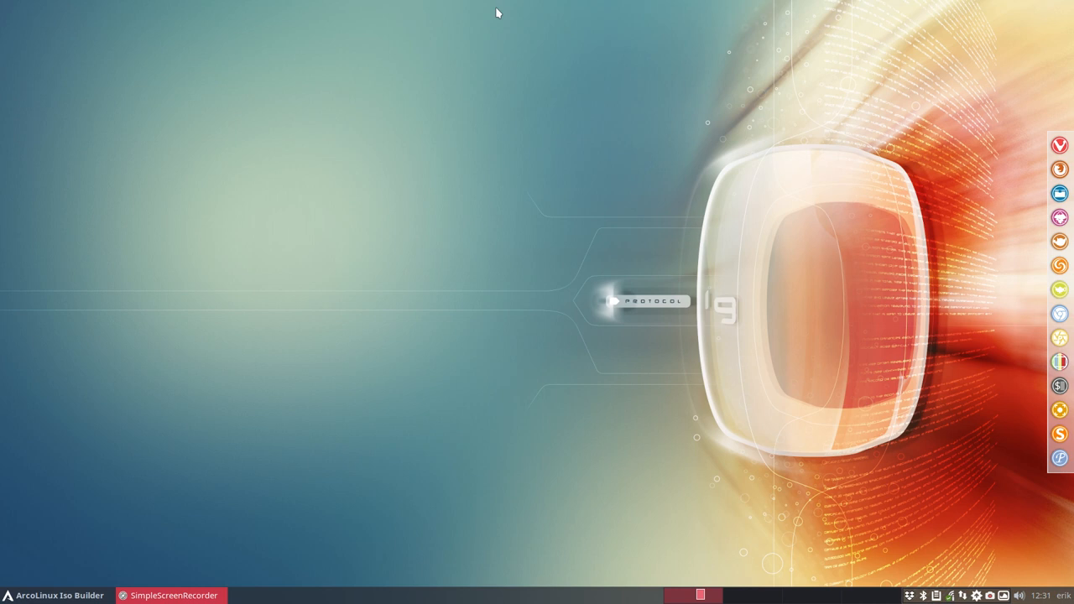
pyautogui.moveTo(539, 138)
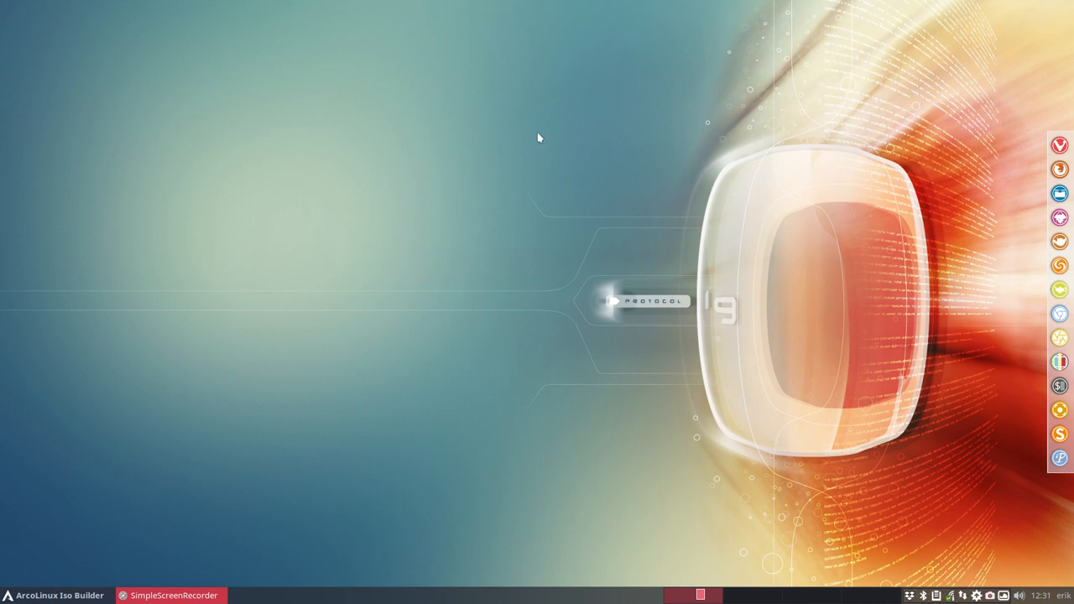
pyautogui.moveTo(371, 228)
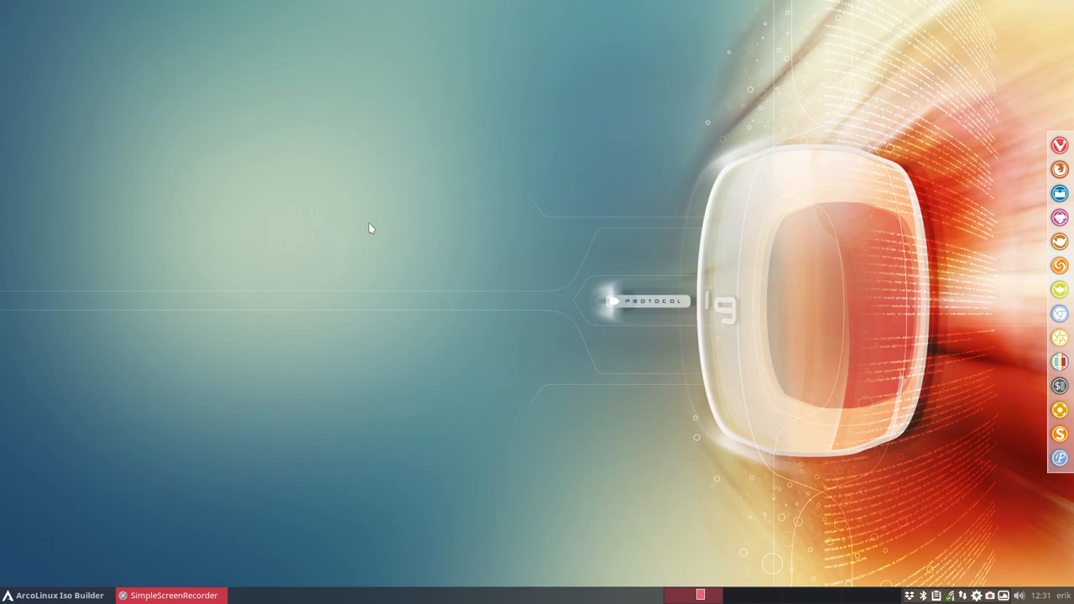
pyautogui.moveTo(262, 237)
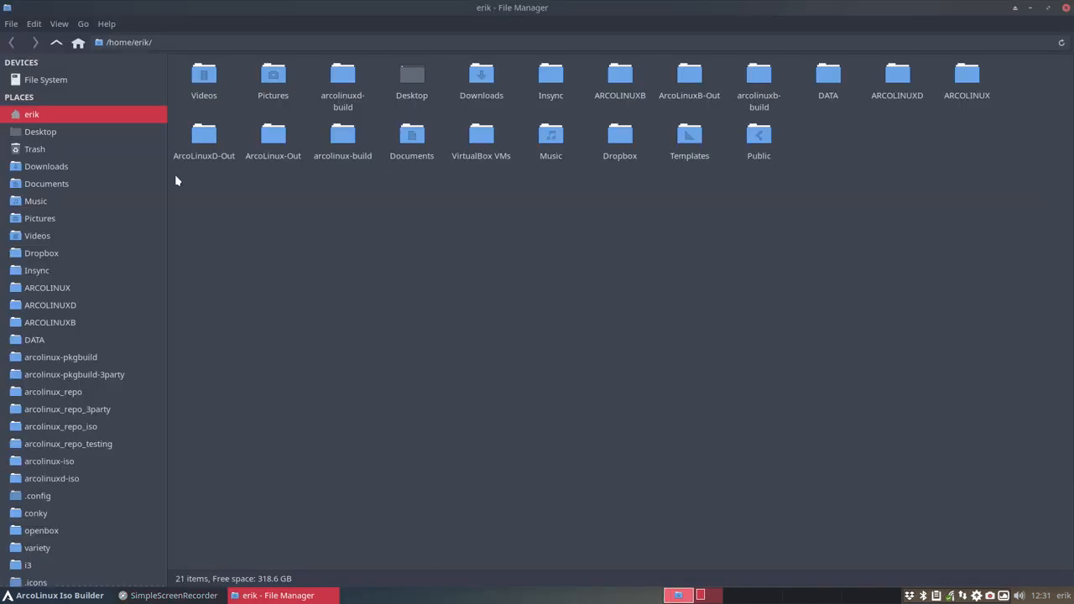
pyautogui.moveTo(275, 527)
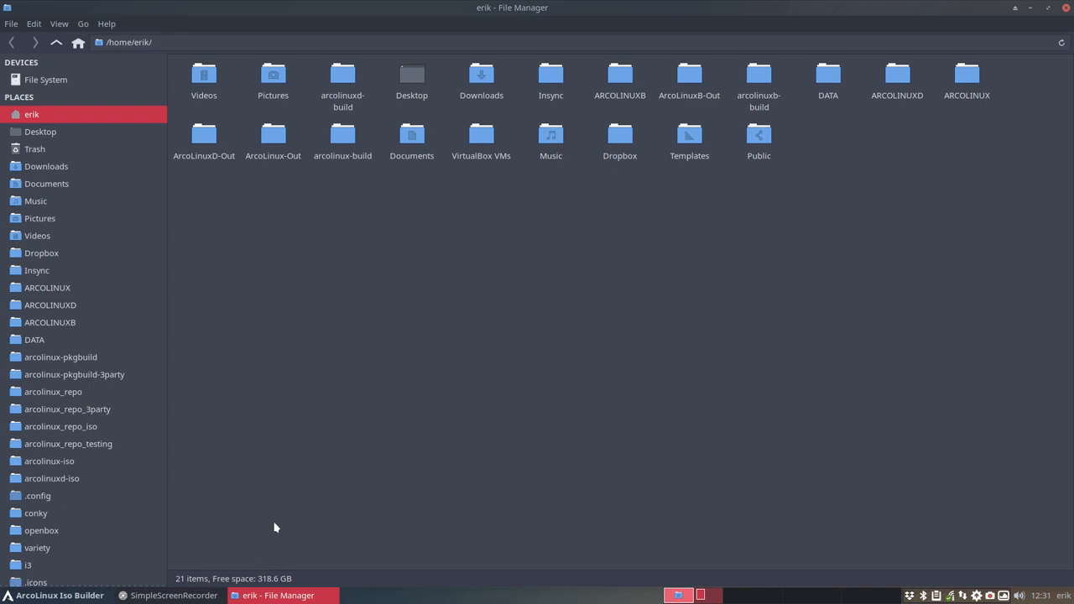
# Launch Firefox and close every tab except Google
pyautogui.click(171, 595)
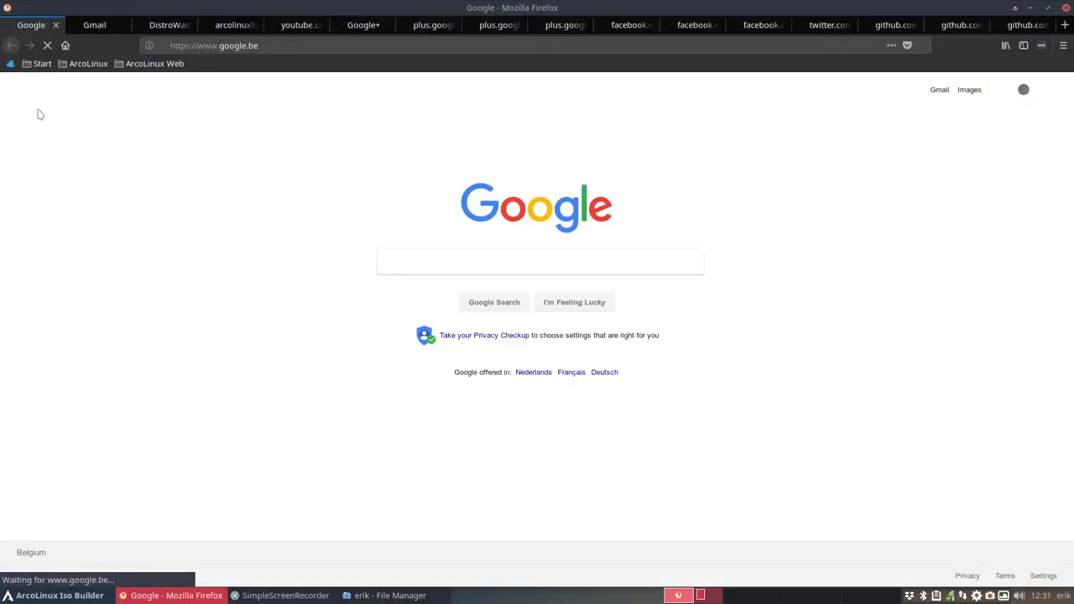
pyautogui.rightClick(31, 25)
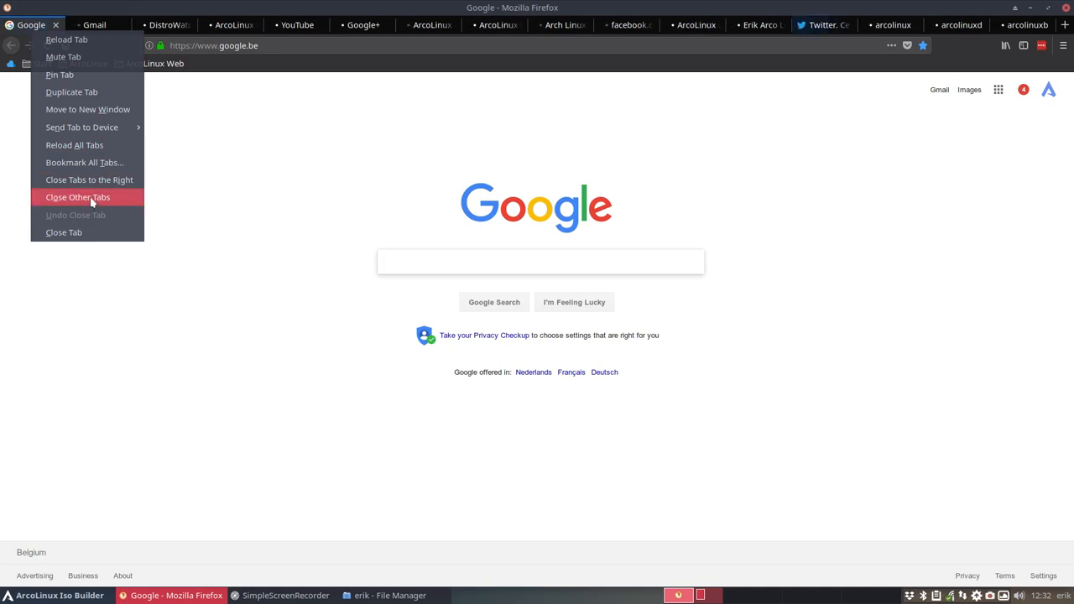
pyautogui.click(78, 196)
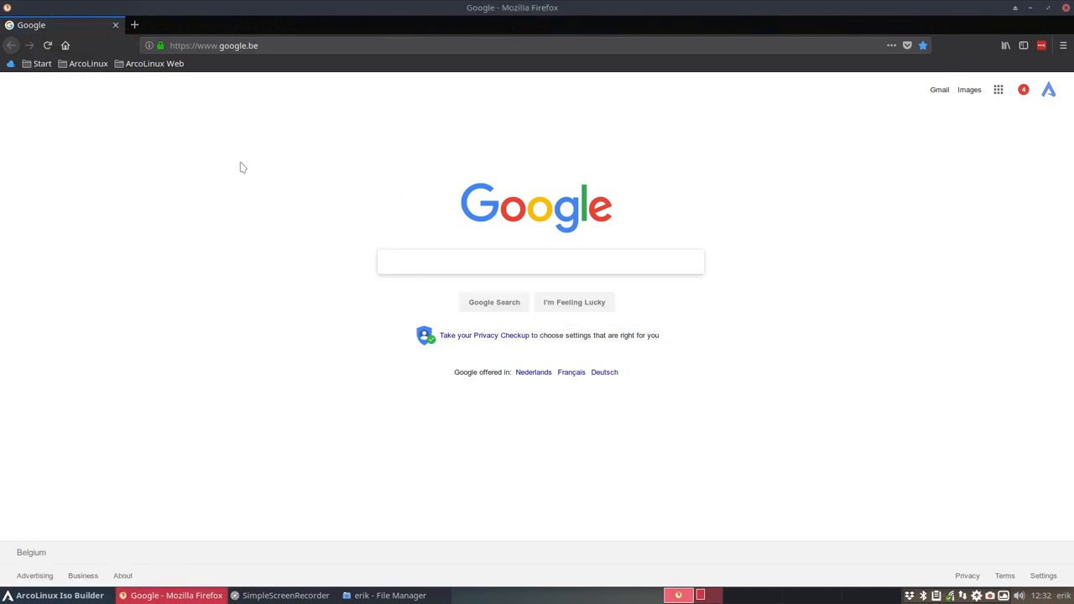
pyautogui.moveTo(1048, 90)
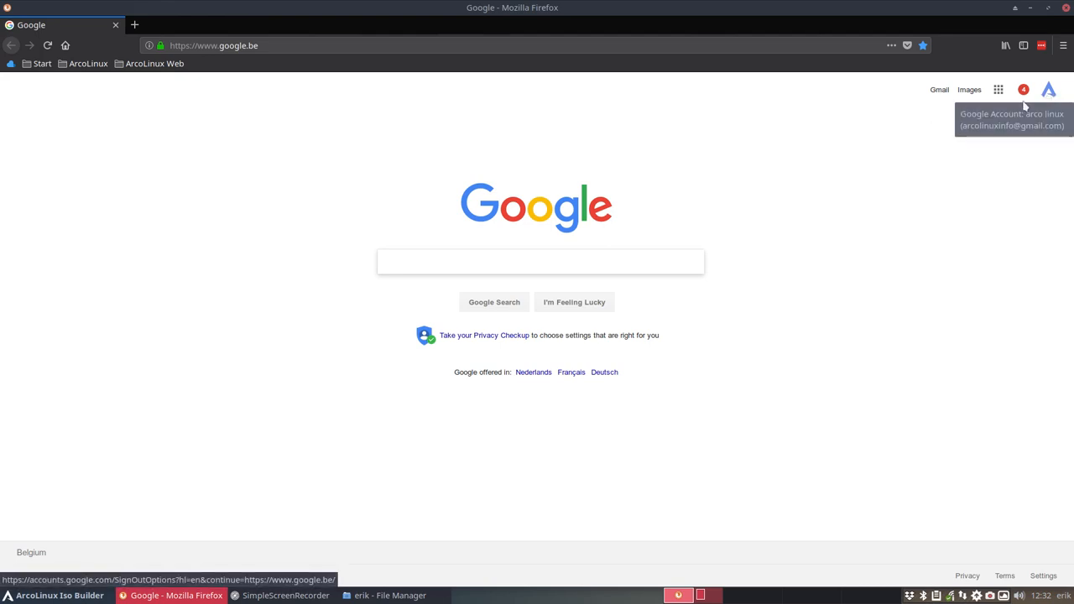
pyautogui.moveTo(334, 168)
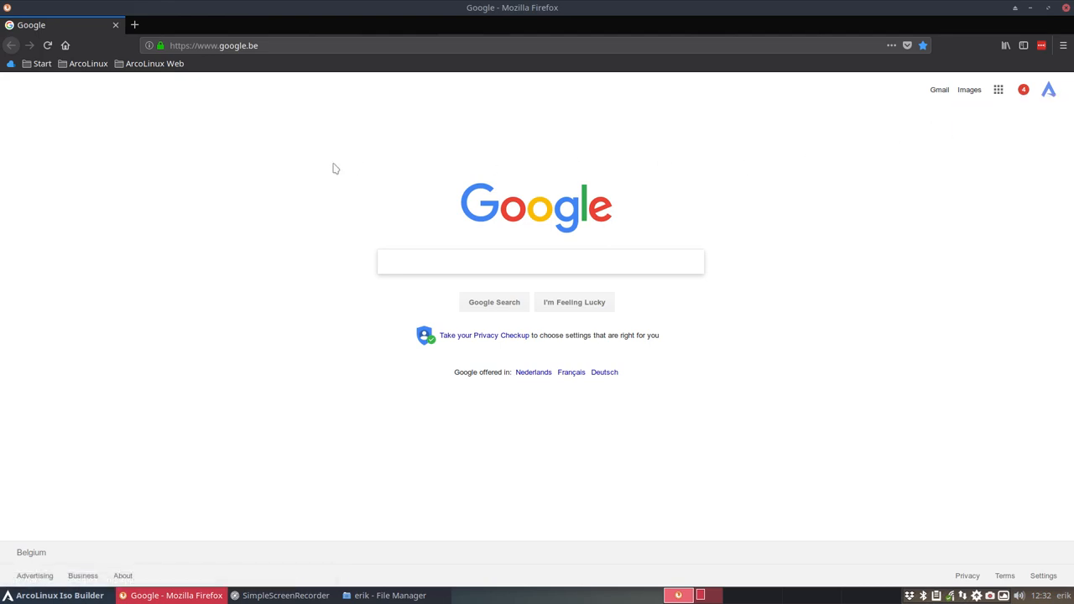
# Search Google for 'aur xfce4-panel' using the suggestion list
pyautogui.click(540, 262)
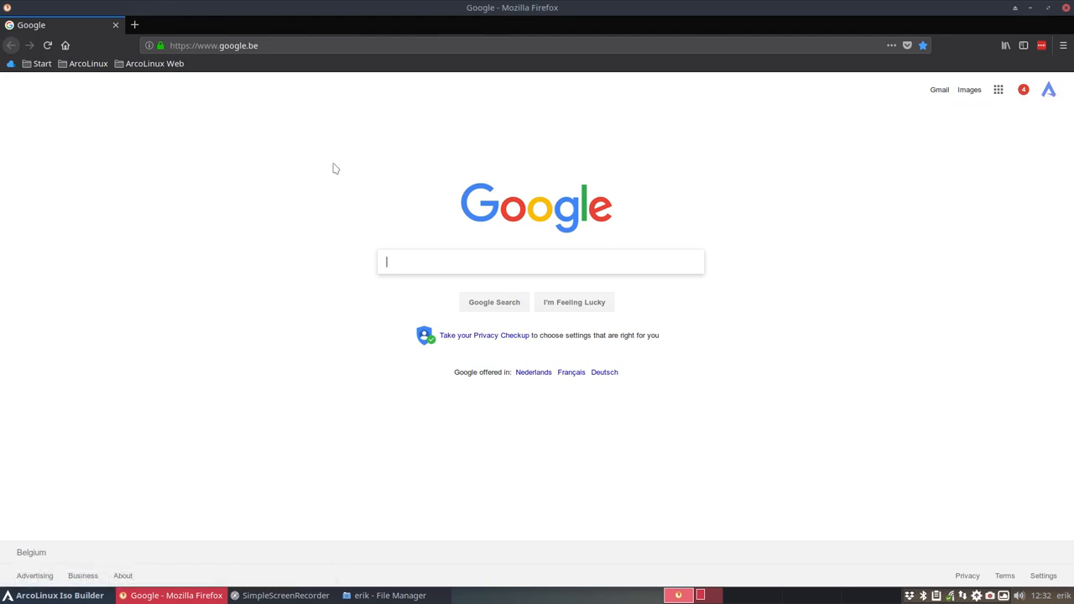
pyautogui.moveTo(197, 101)
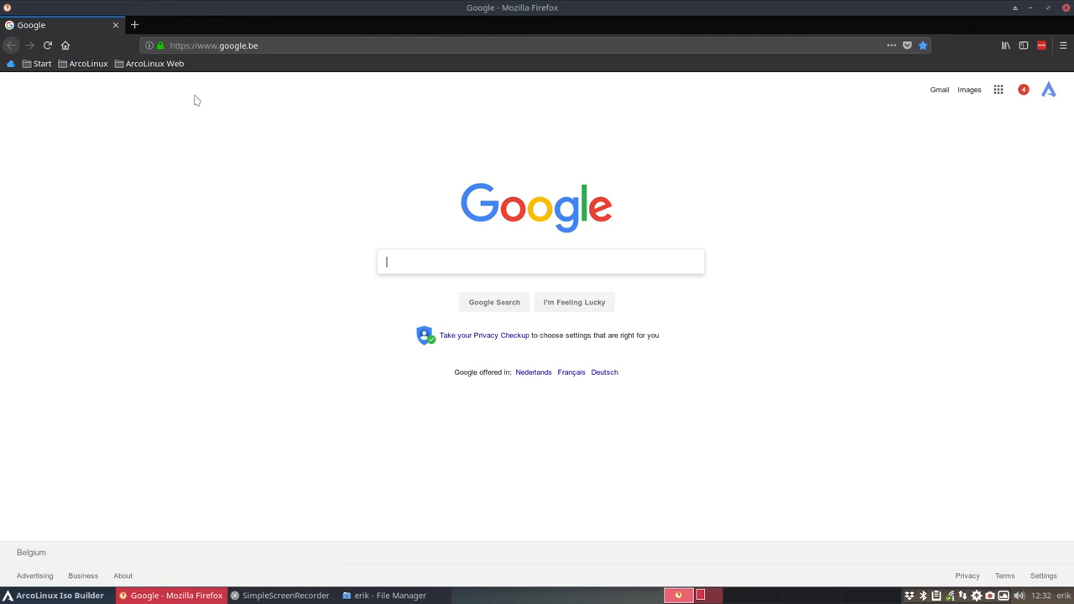
pyautogui.moveTo(368, 240)
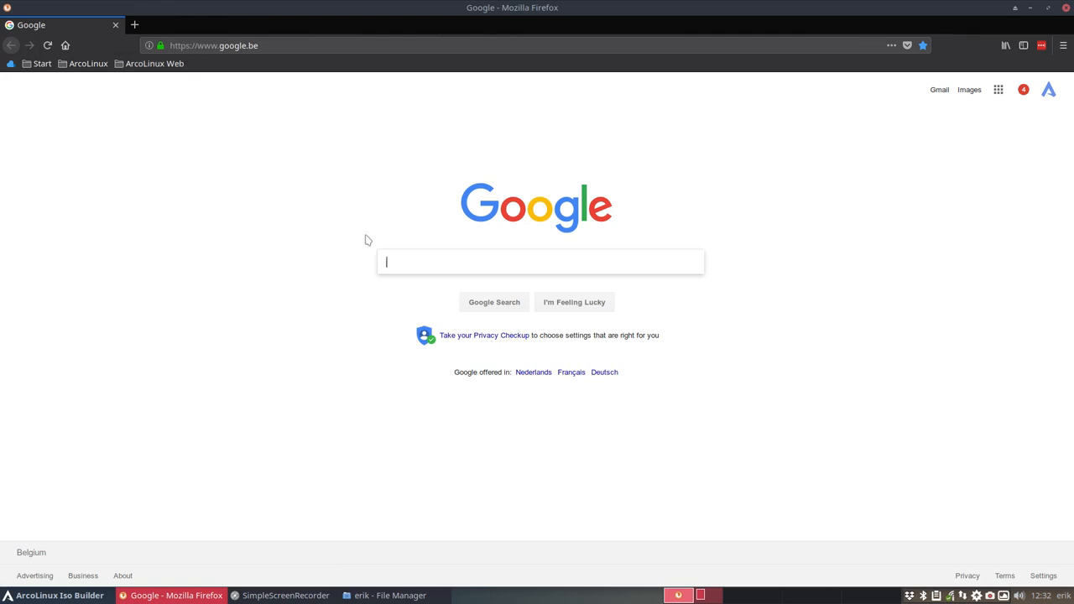
pyautogui.write('aur')
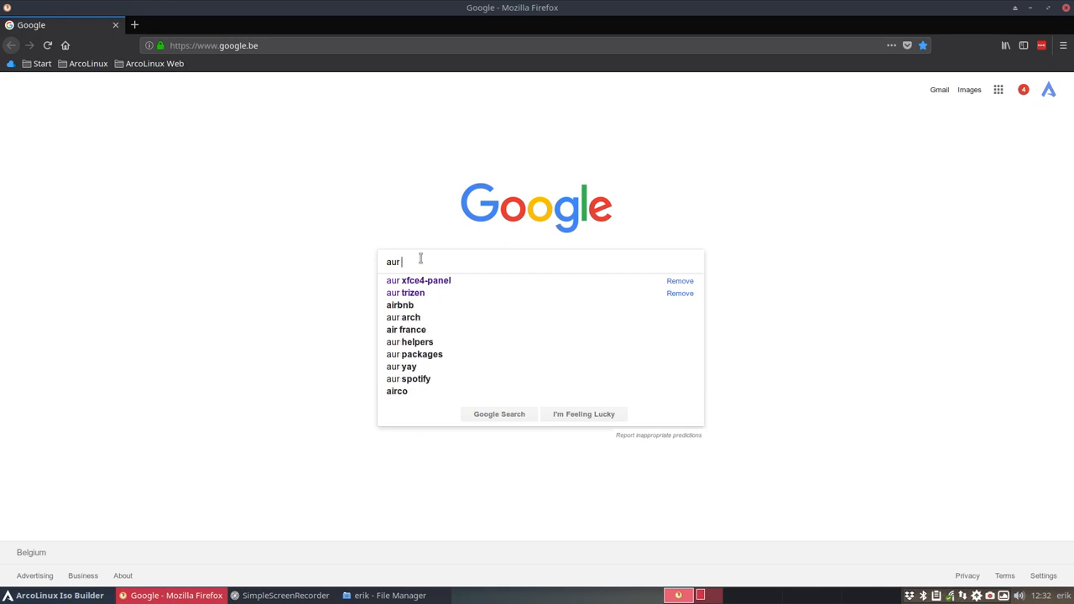
pyautogui.click(426, 280)
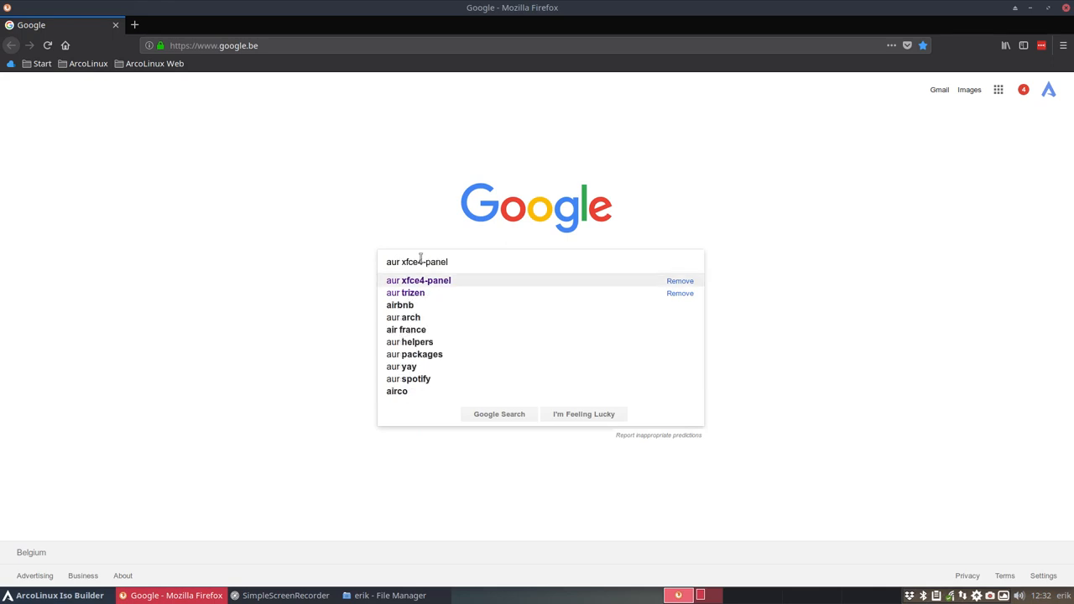
# Open the AUR xfce4-panel-profiles page, view its upstream git.xfce.org page, then go back
pyautogui.click(499, 414)
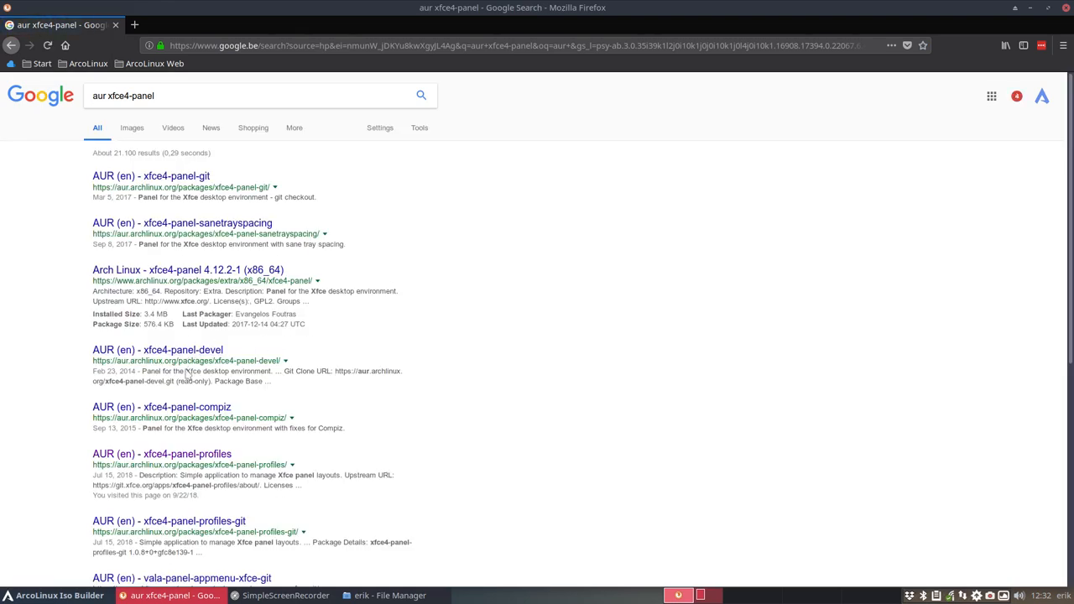
pyautogui.click(162, 453)
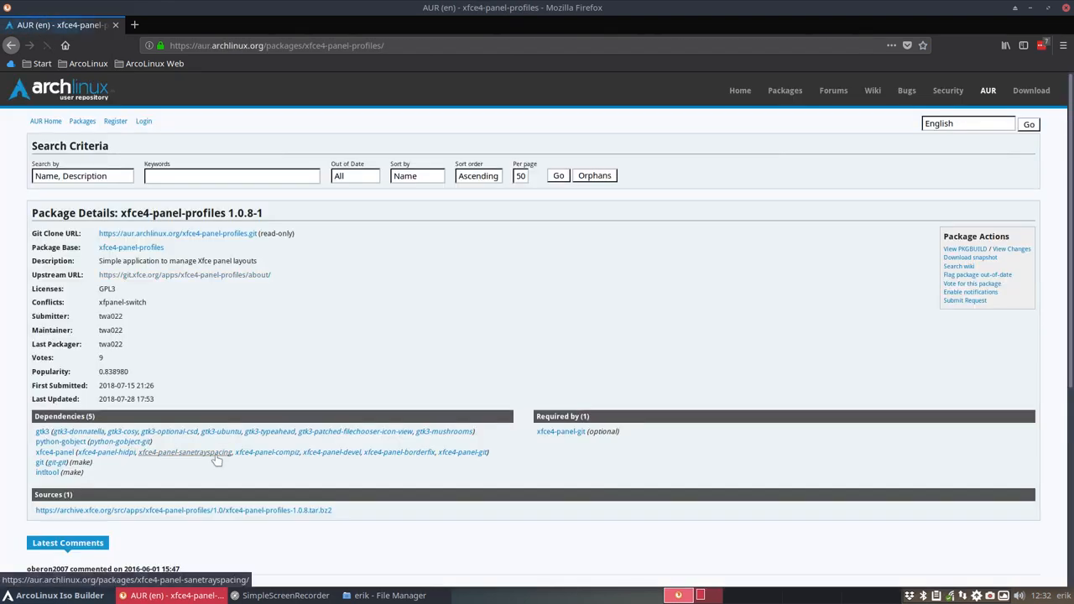
pyautogui.moveTo(149, 278)
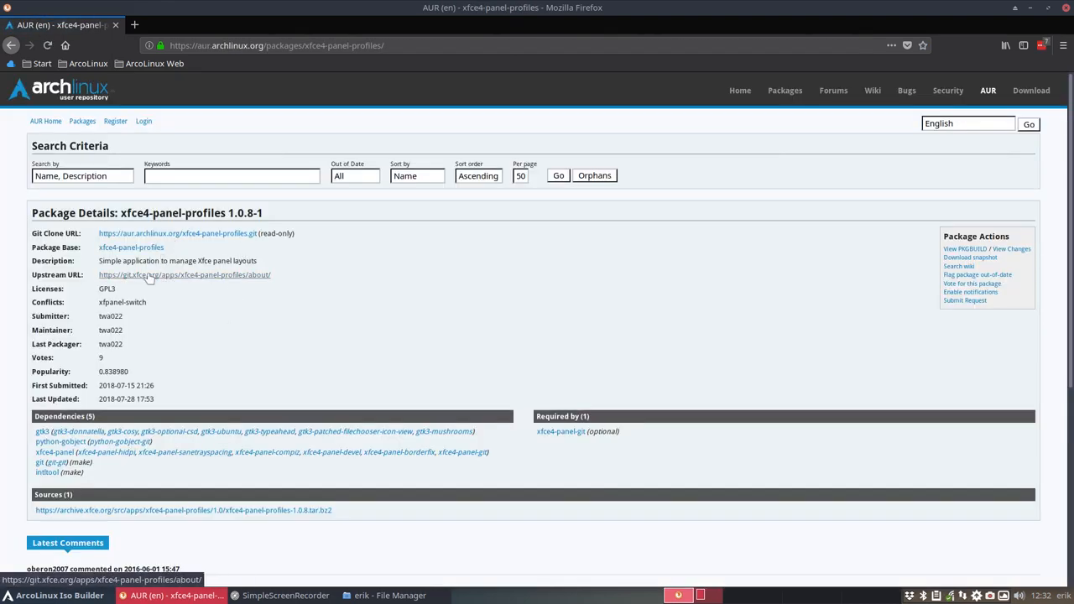
pyautogui.click(184, 274)
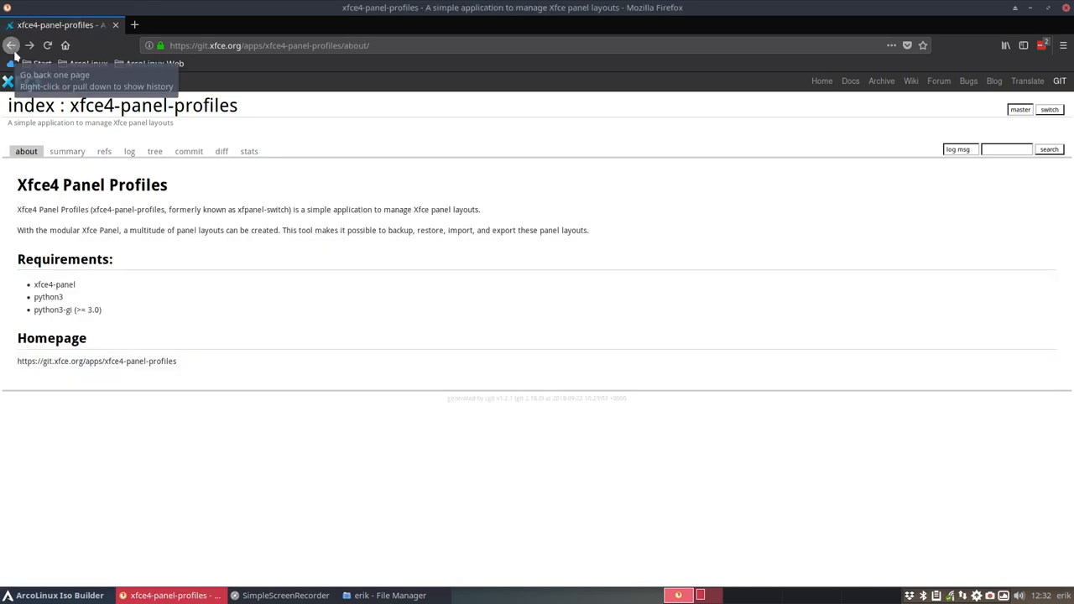
pyautogui.click(11, 45)
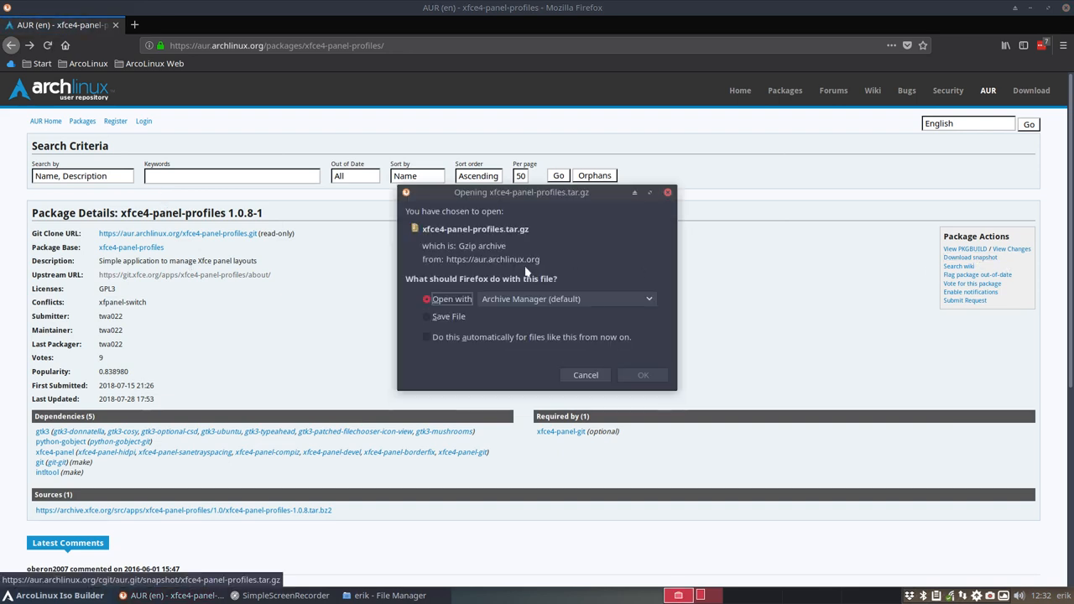
# Save the xfce4-panel-profiles.tar.gz snapshot to disk and check the finished download
pyautogui.click(427, 316)
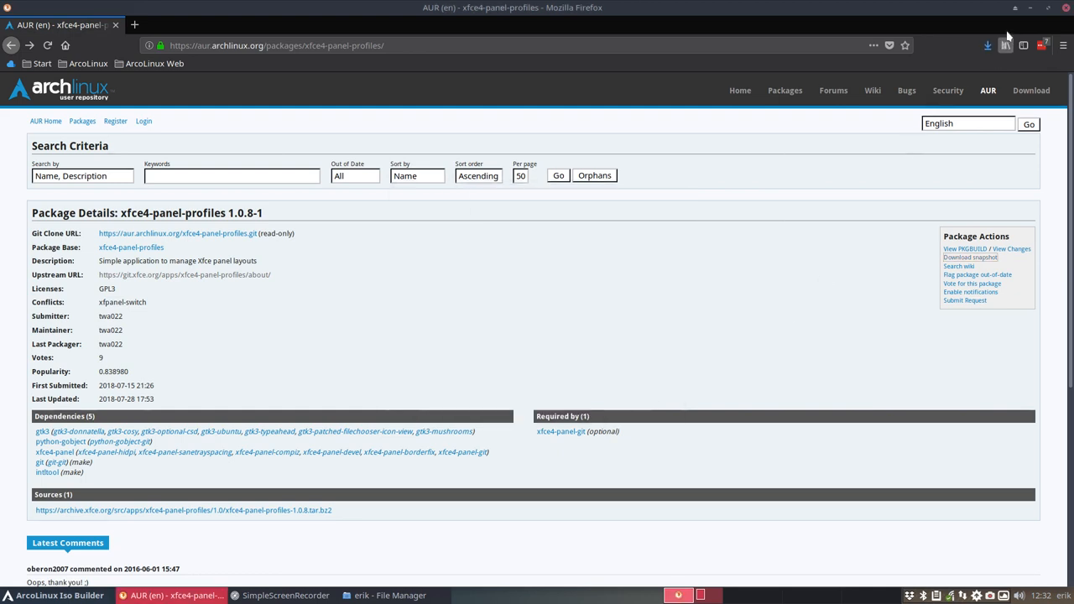
pyautogui.click(389, 595)
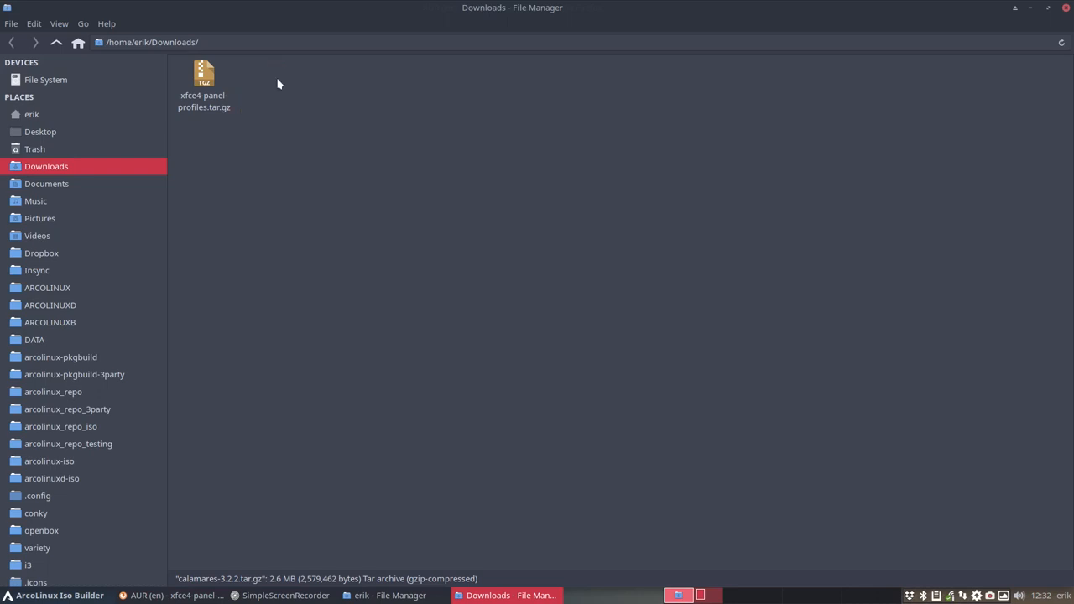
# Extract the xfce4-panel-profiles archive in Downloads, look inside, and copy the folder
pyautogui.rightClick(204, 80)
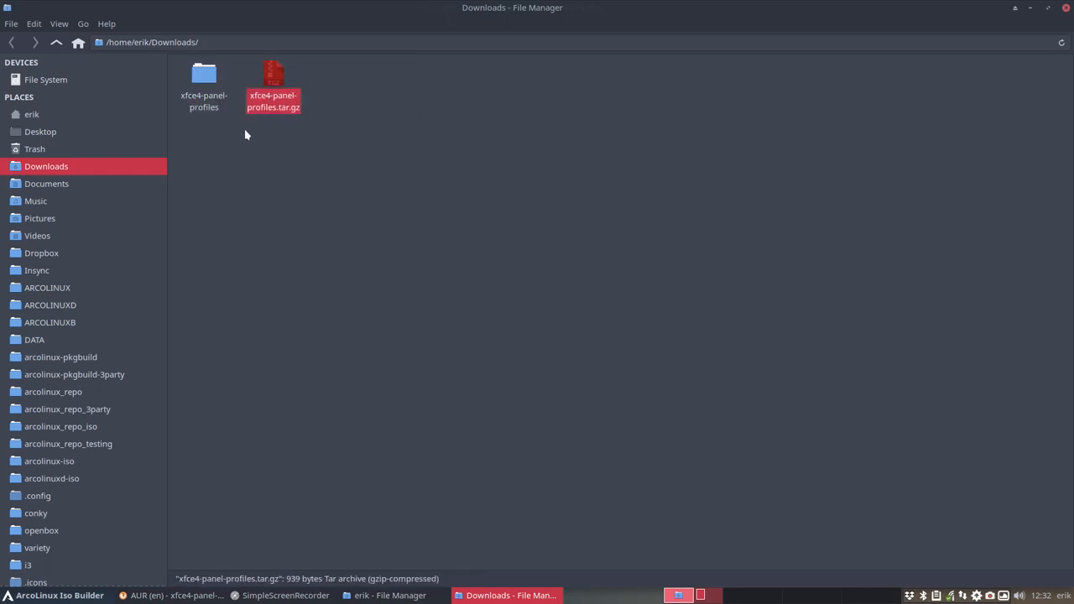
pyautogui.doubleClick(204, 79)
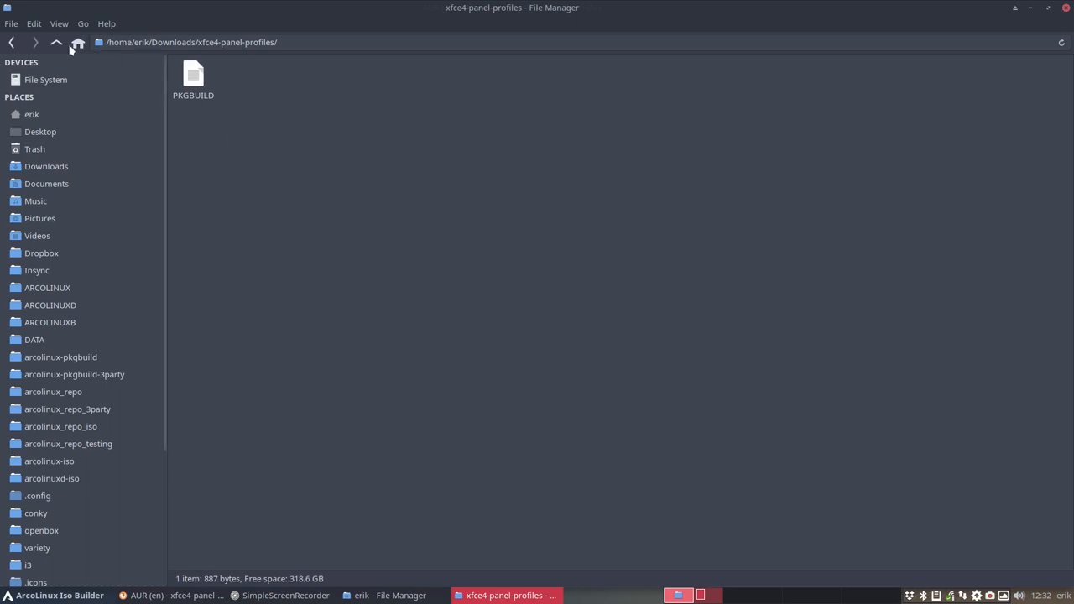
pyautogui.rightClick(204, 76)
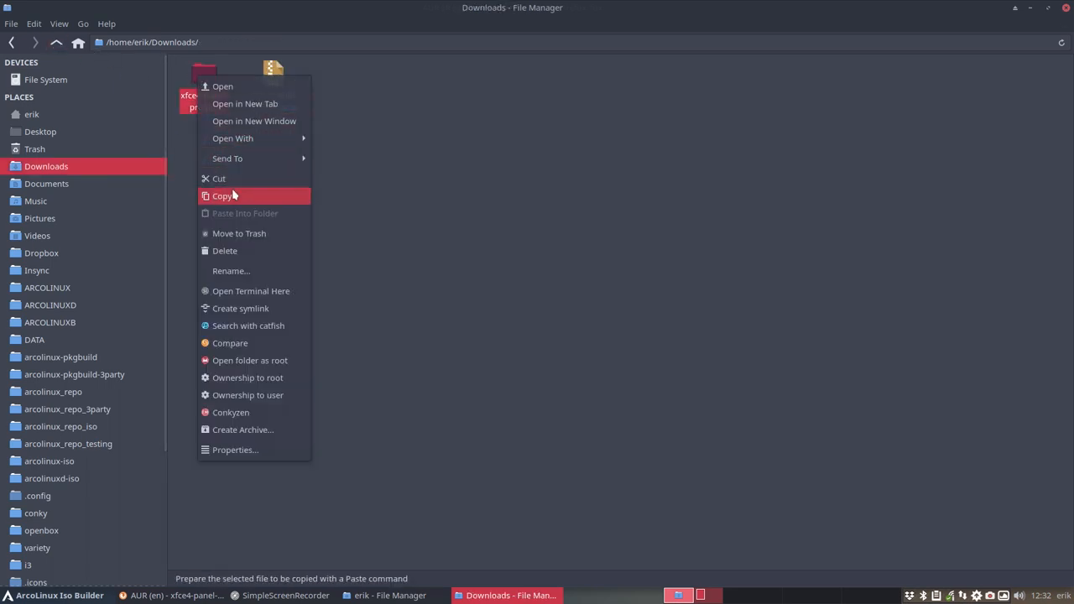
pyautogui.click(223, 196)
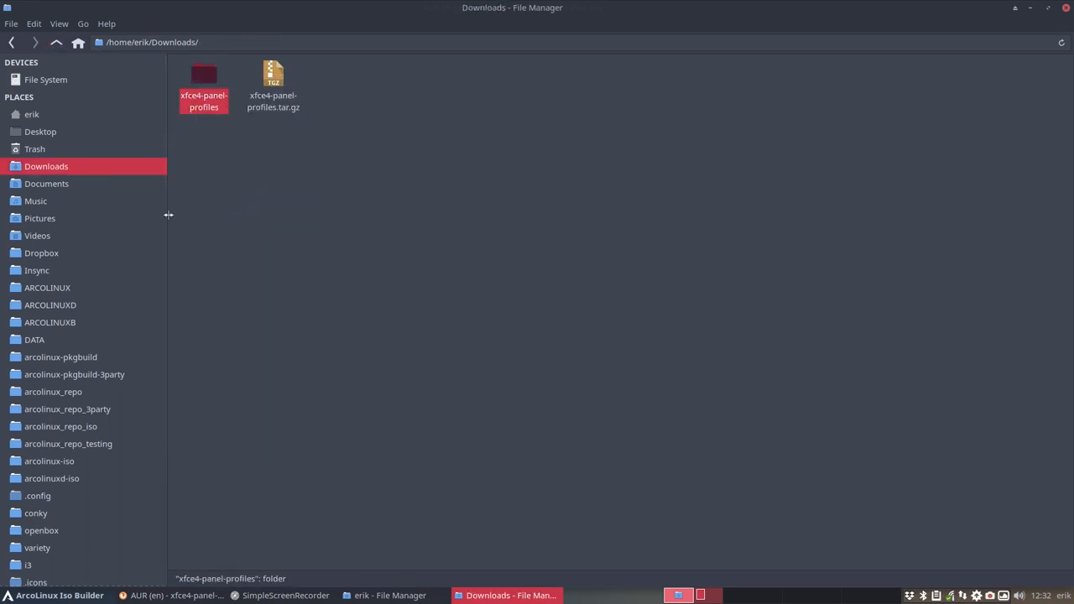
pyautogui.moveTo(80, 364)
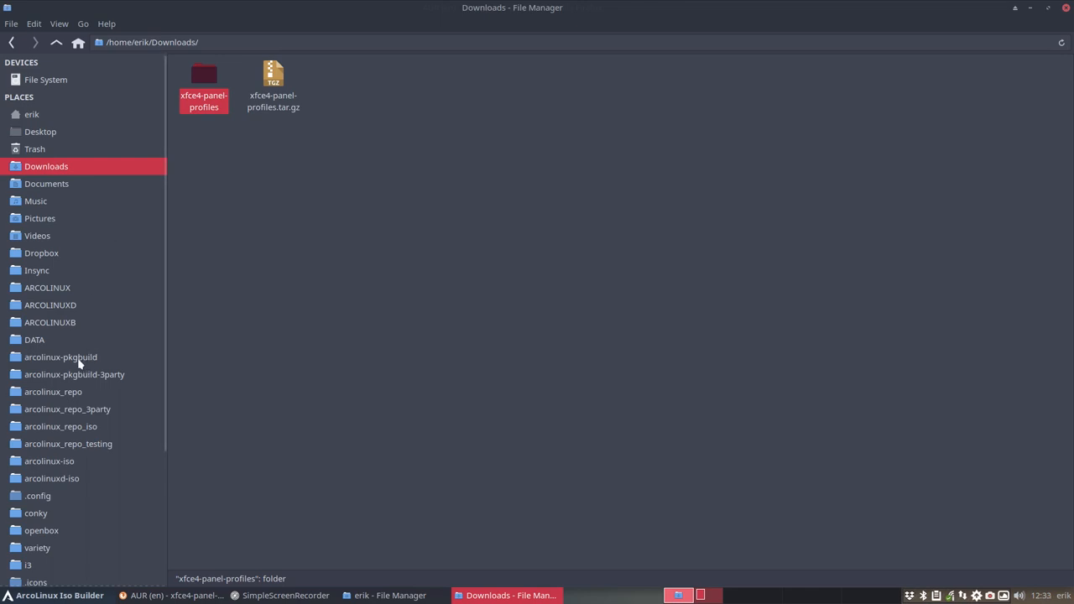
# Paste the xfce4-panel-profiles folder into arcolinux-pkgbuild-3party
pyautogui.click(74, 374)
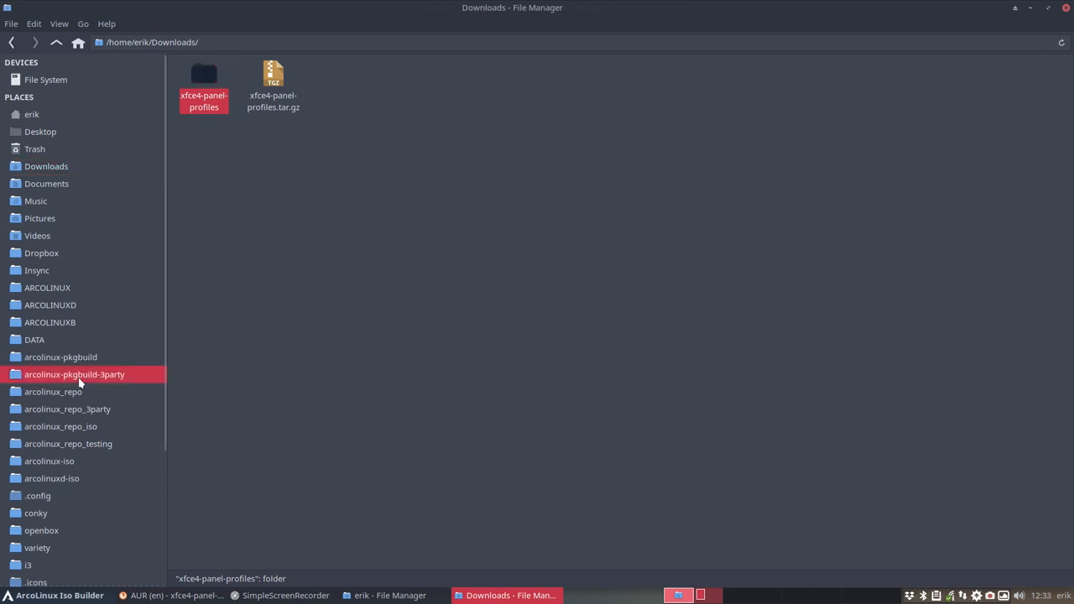
pyautogui.doubleClick(74, 374)
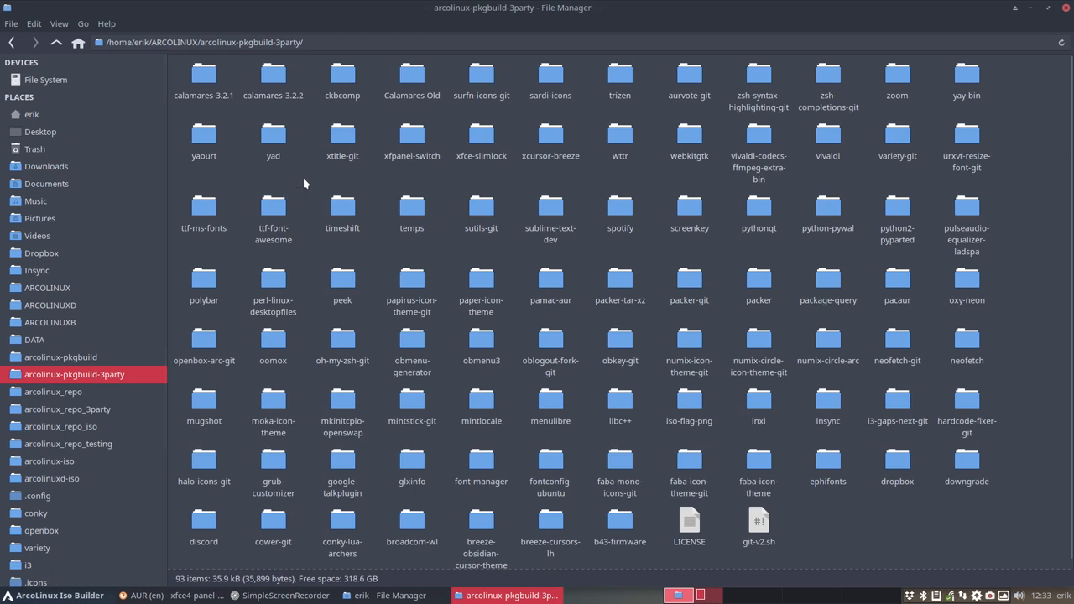
pyautogui.rightClick(304, 181)
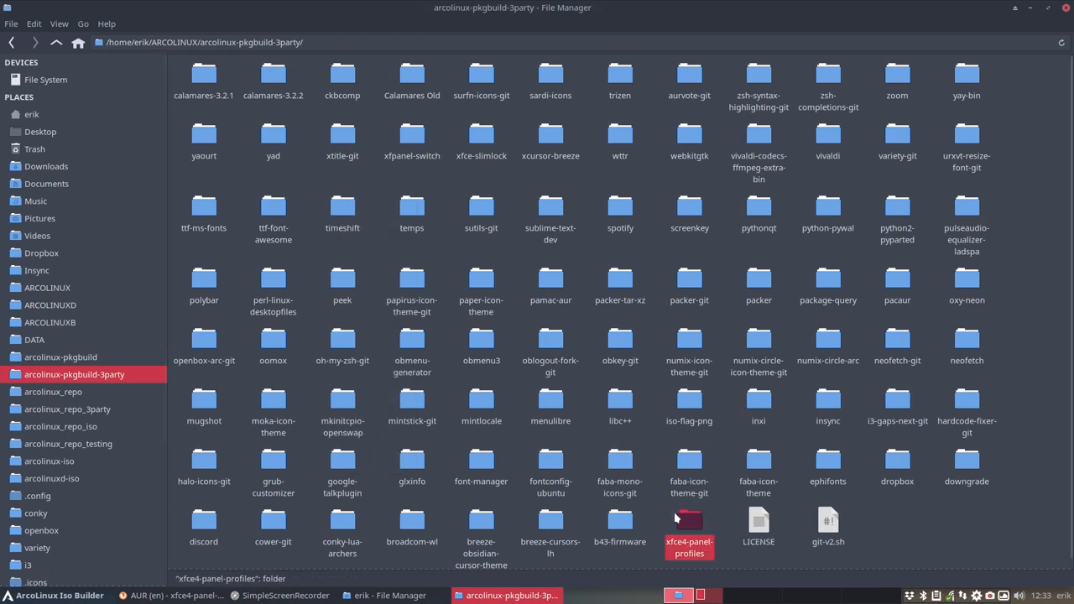
pyautogui.moveTo(691, 523)
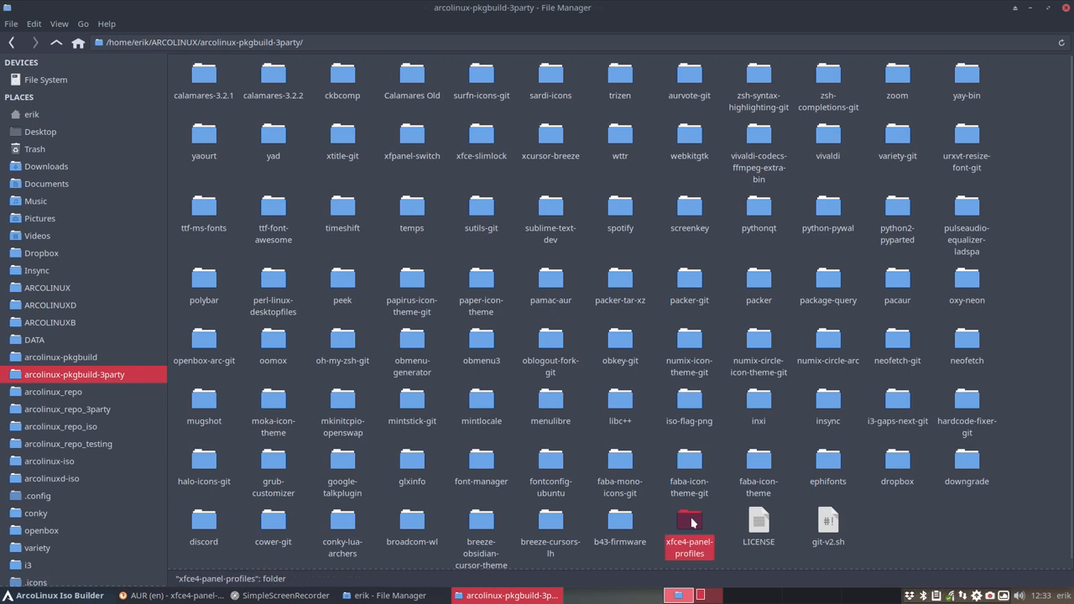
pyautogui.moveTo(620, 281)
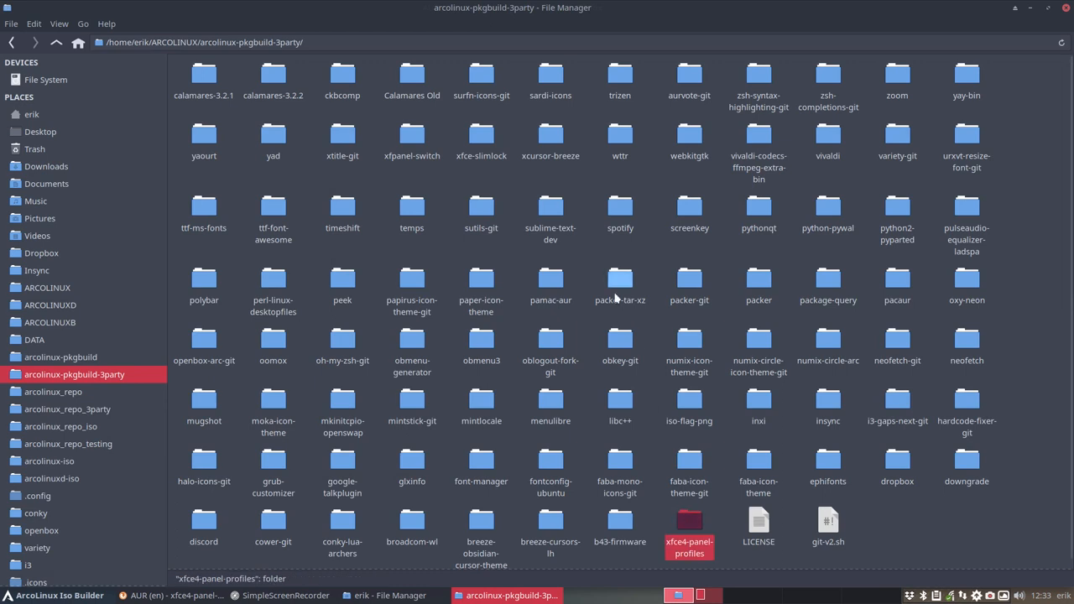
# Search this folder with Catfish for 'build-v2' scripts
pyautogui.rightClick(621, 285)
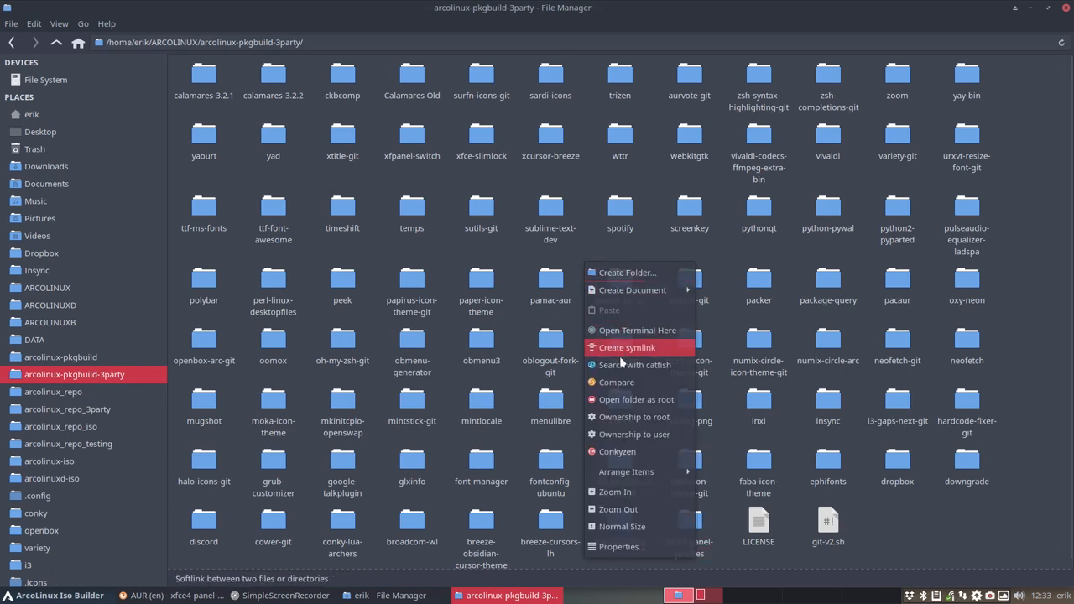
pyautogui.moveTo(635, 400)
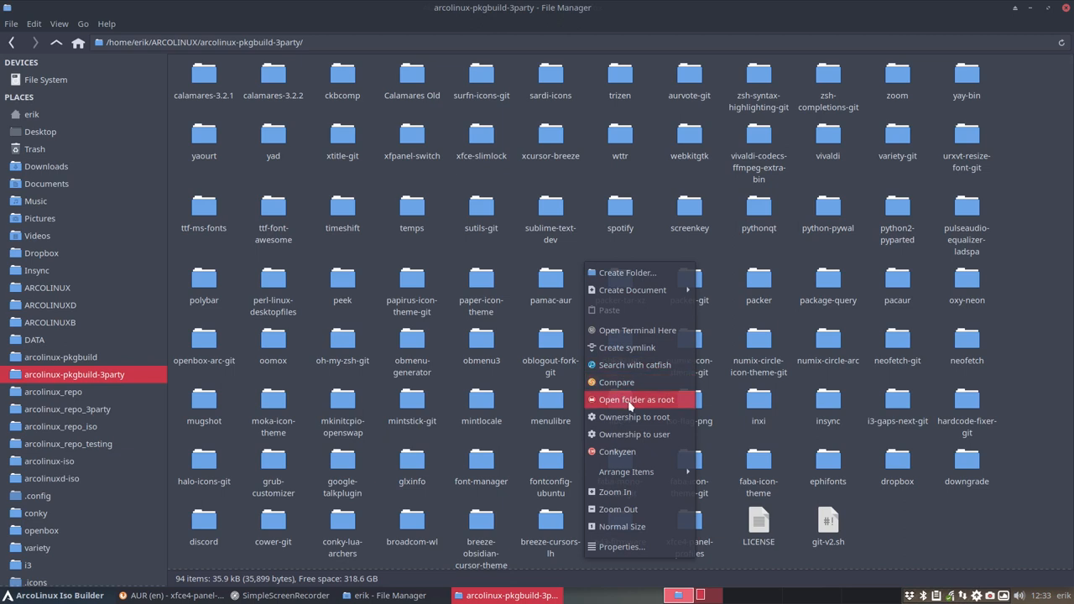
pyautogui.moveTo(635, 365)
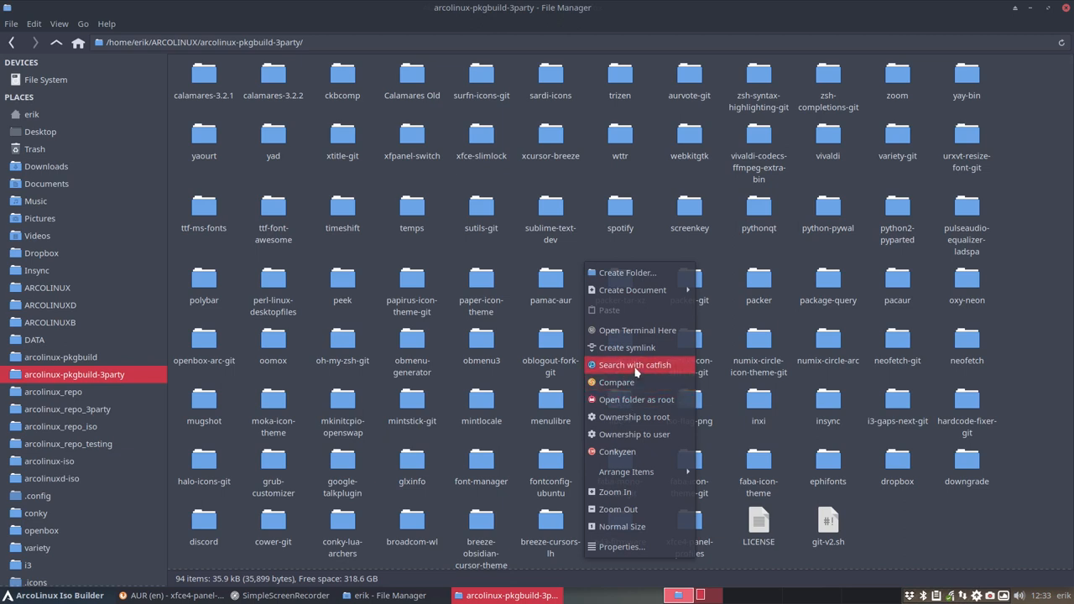
pyautogui.click(636, 365)
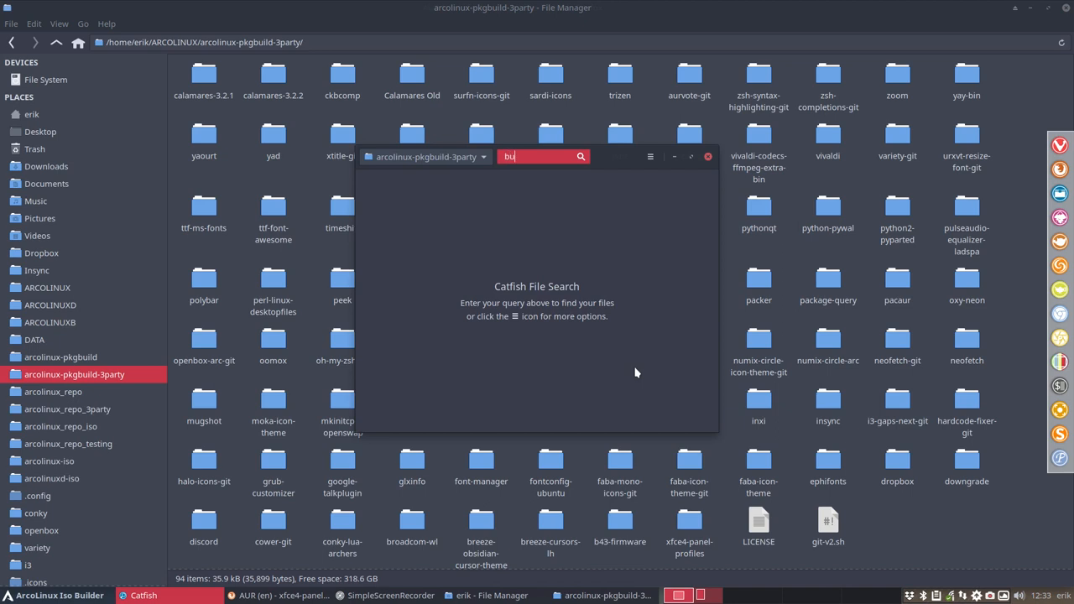
pyautogui.write('ild-')
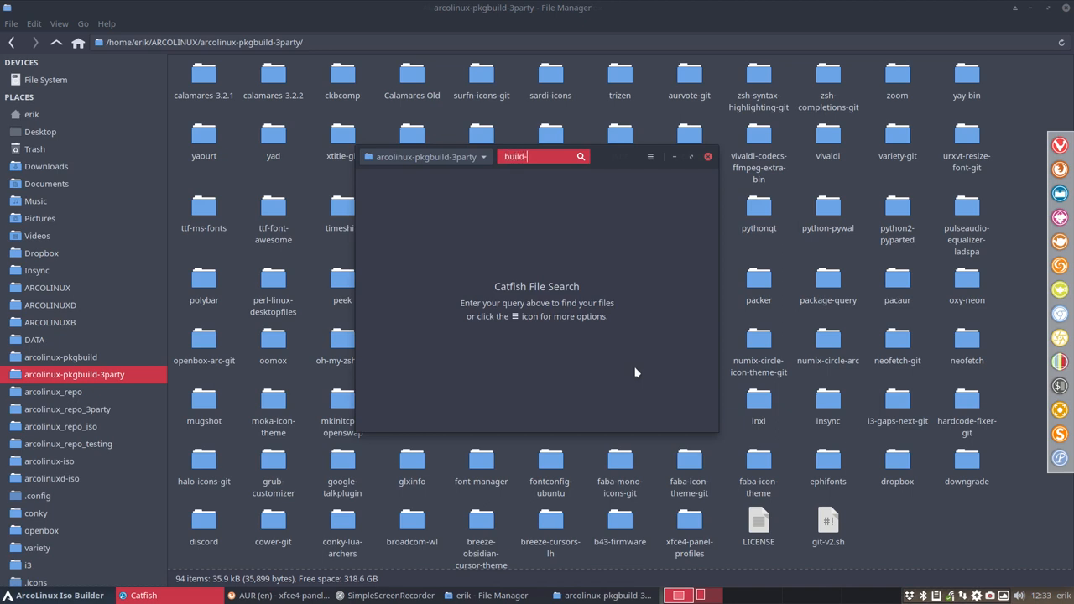
pyautogui.write('v2')
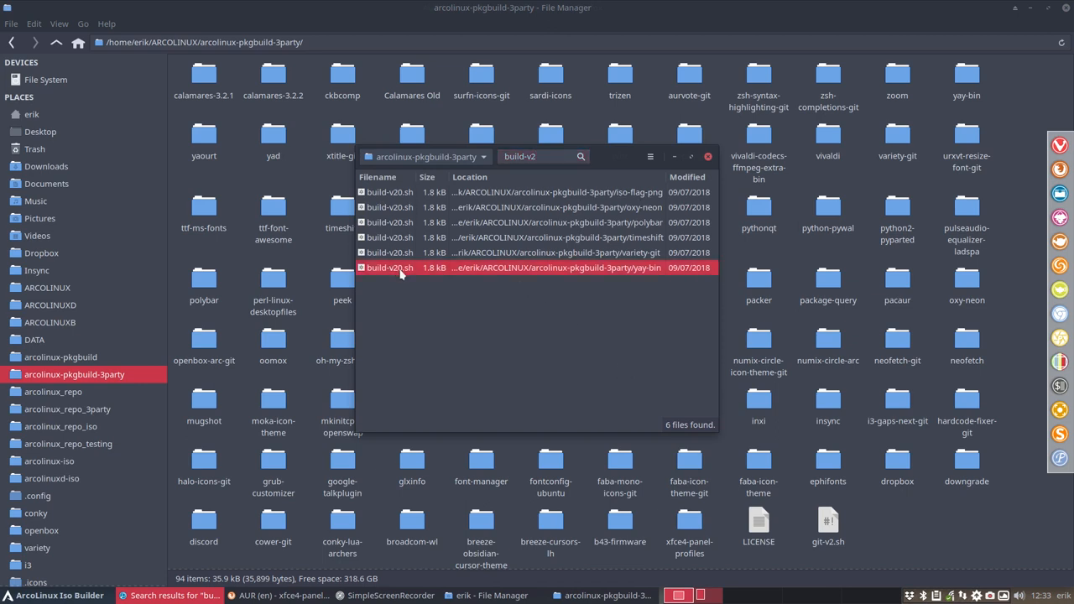
# Copy build-v20.sh from yay-bin and paste it into the xfce4-panel-profiles folder
pyautogui.doubleClick(390, 266)
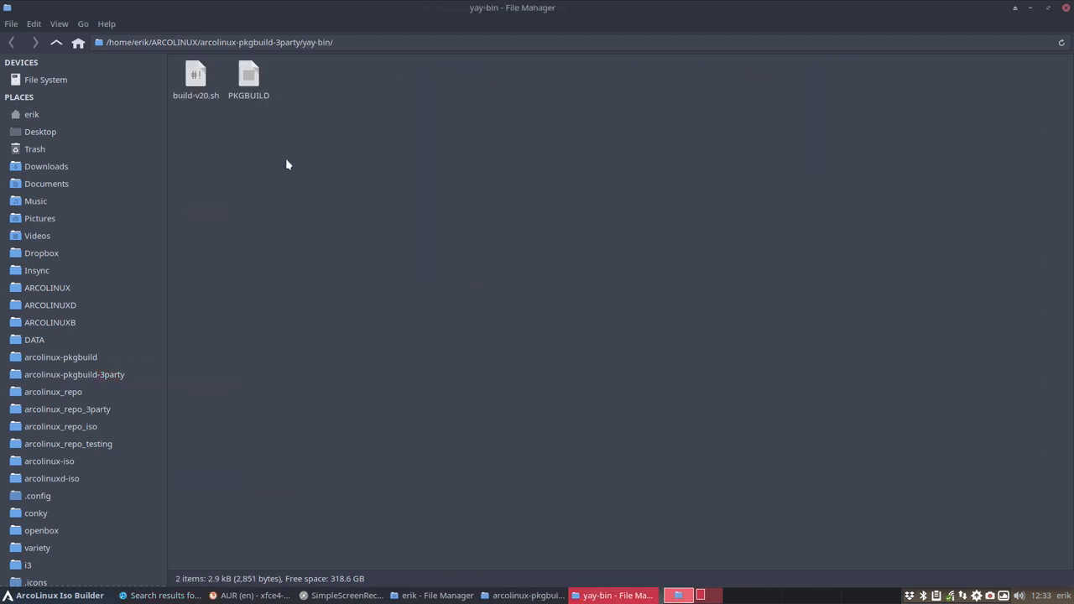
pyautogui.click(195, 75)
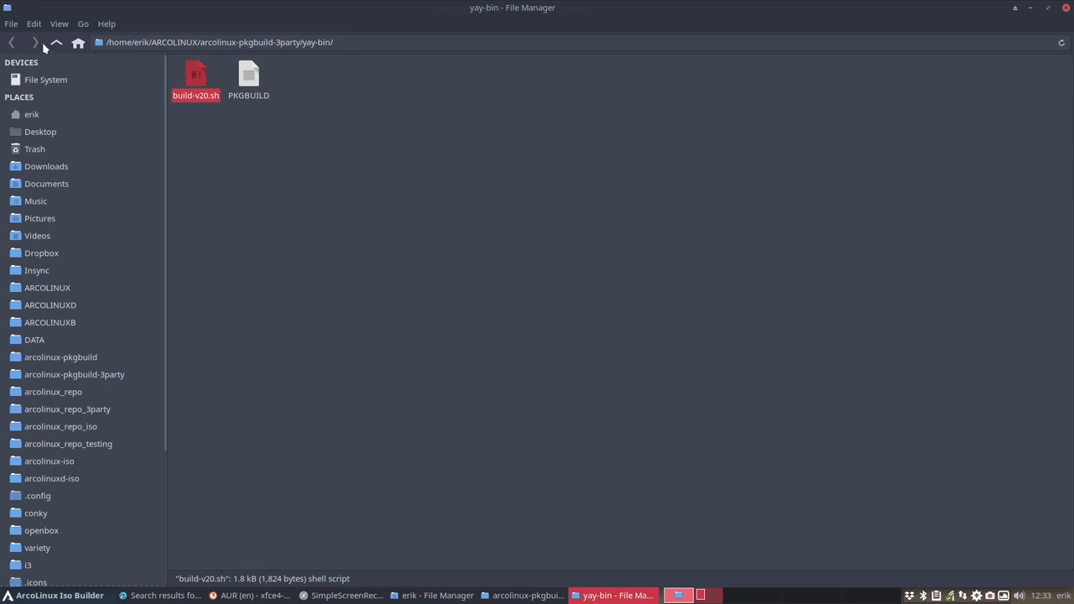
pyautogui.click(56, 42)
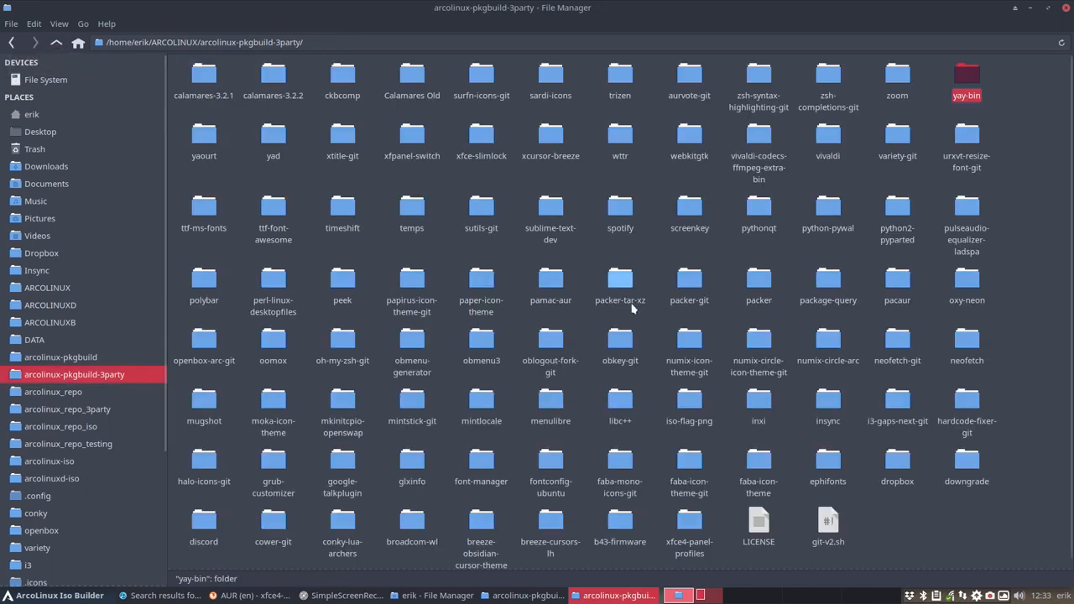
pyautogui.doubleClick(689, 520)
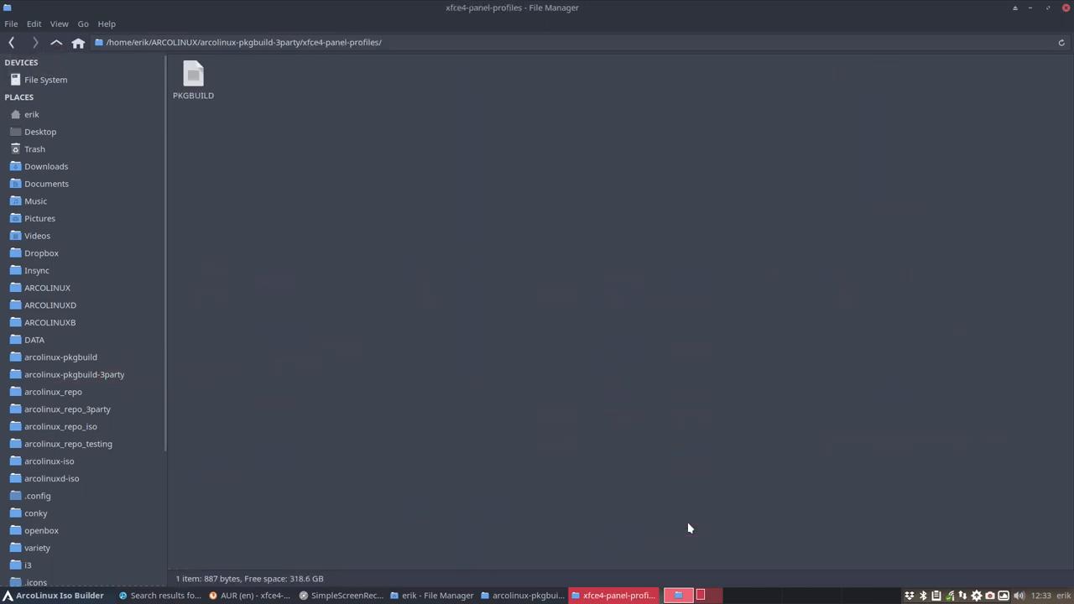
pyautogui.rightClick(344, 130)
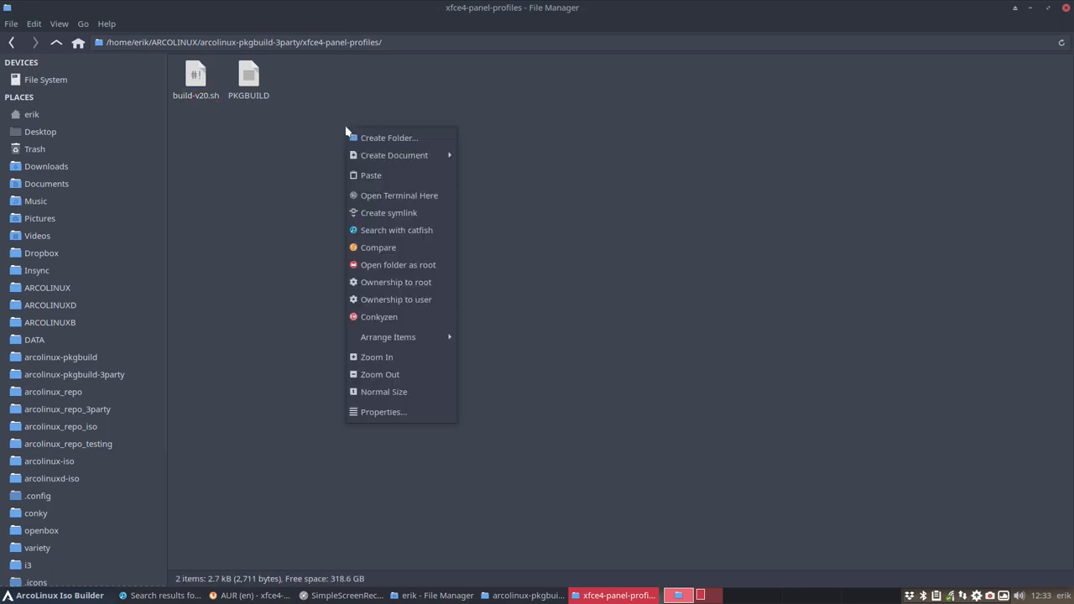
# Run the build command in a terminal, then select the pkg folder and built package
pyautogui.click(399, 194)
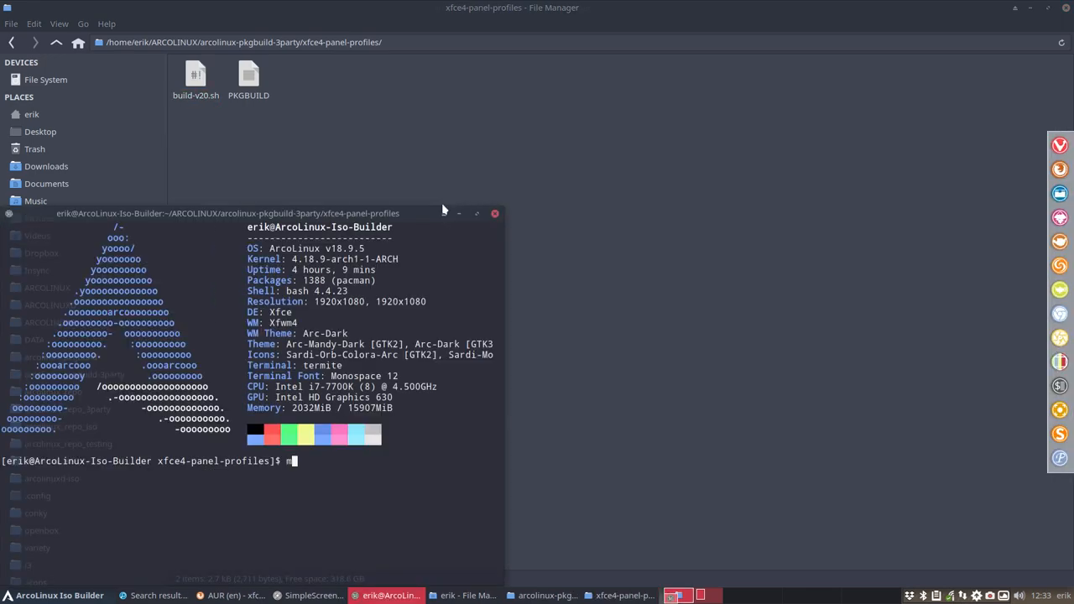
pyautogui.press('Return')
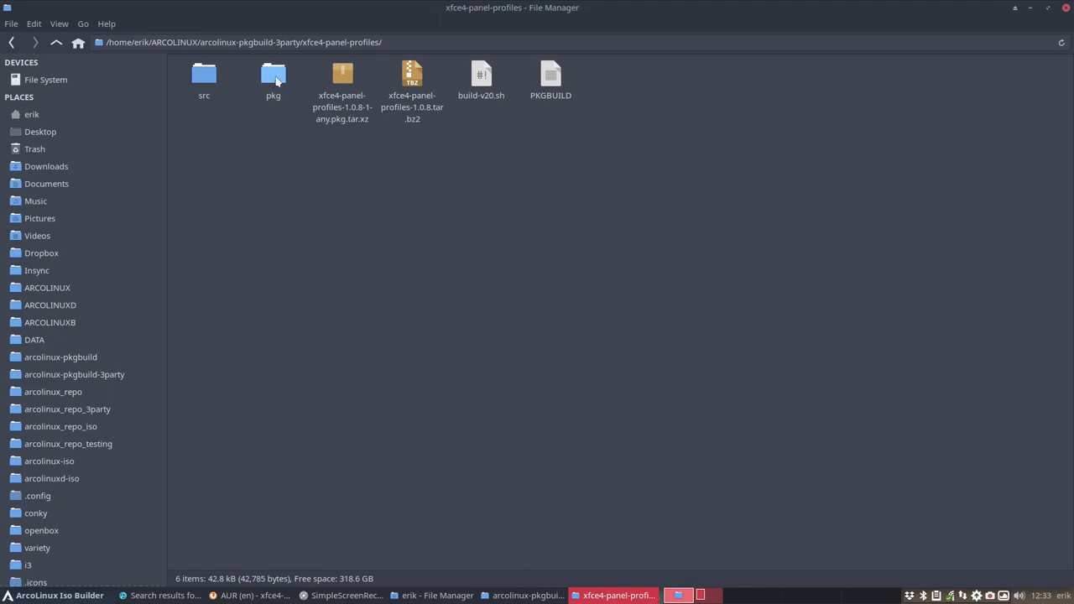
pyautogui.click(273, 76)
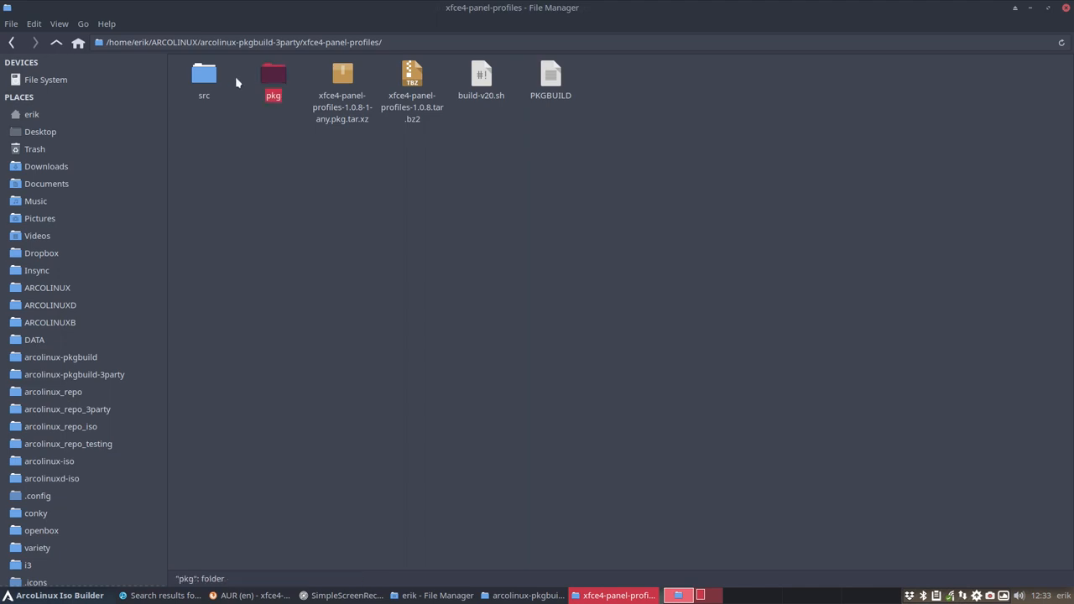
pyautogui.moveTo(273, 77)
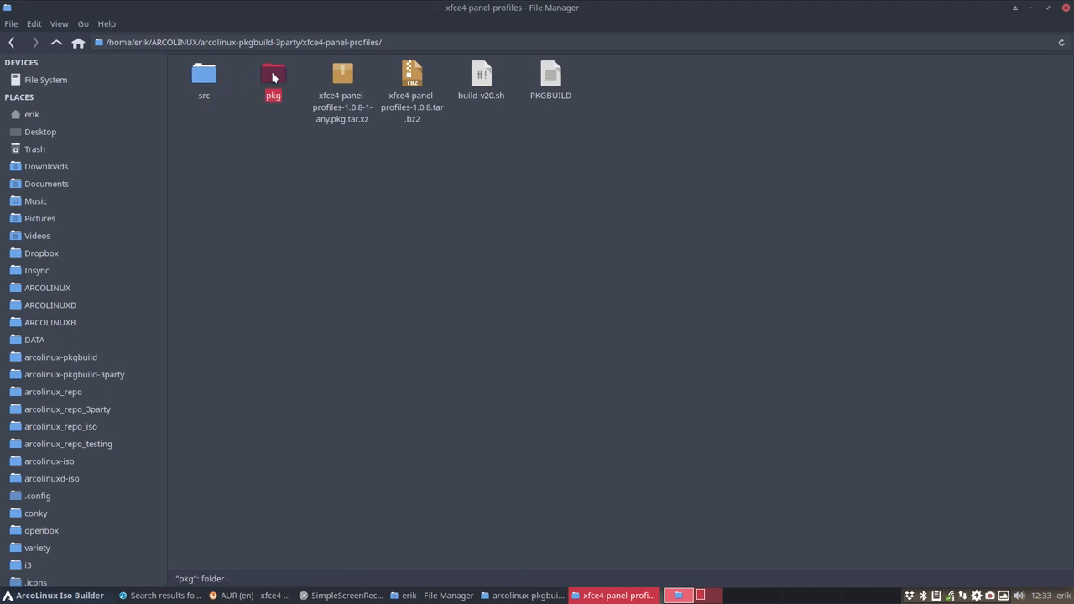
pyautogui.moveTo(349, 149)
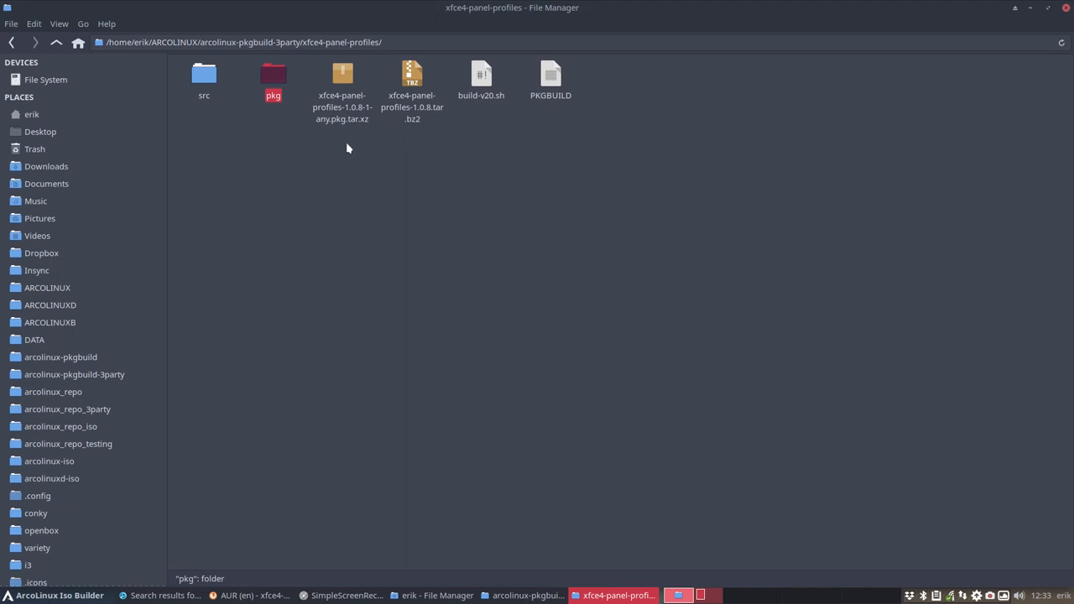
pyautogui.click(342, 80)
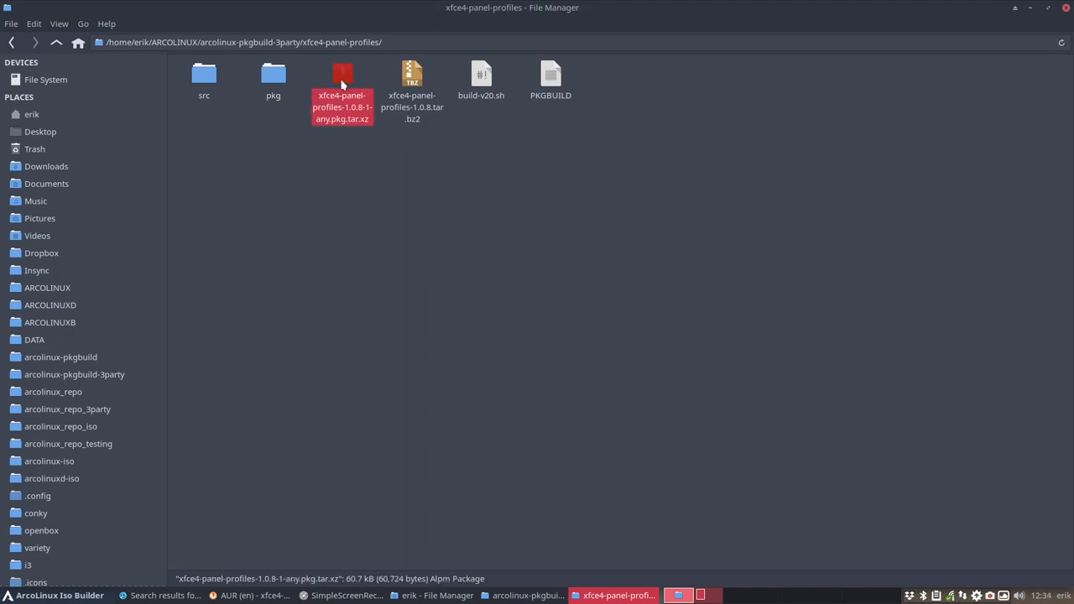
# Browse the package's usr and bin folders, then climb back toward the build folder
pyautogui.doubleClick(273, 75)
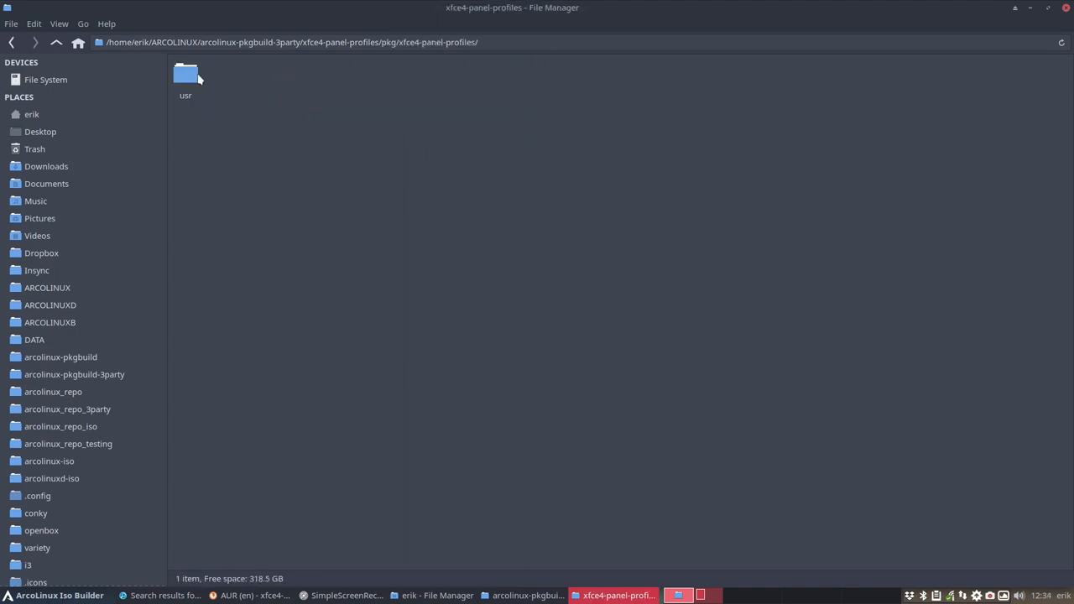
pyautogui.doubleClick(186, 75)
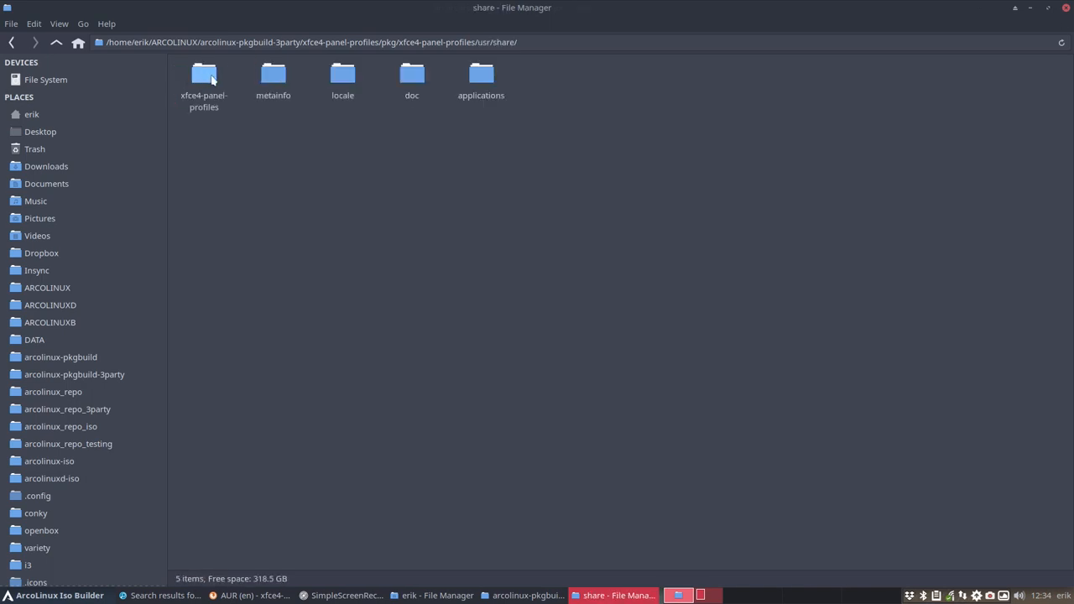
pyautogui.click(57, 42)
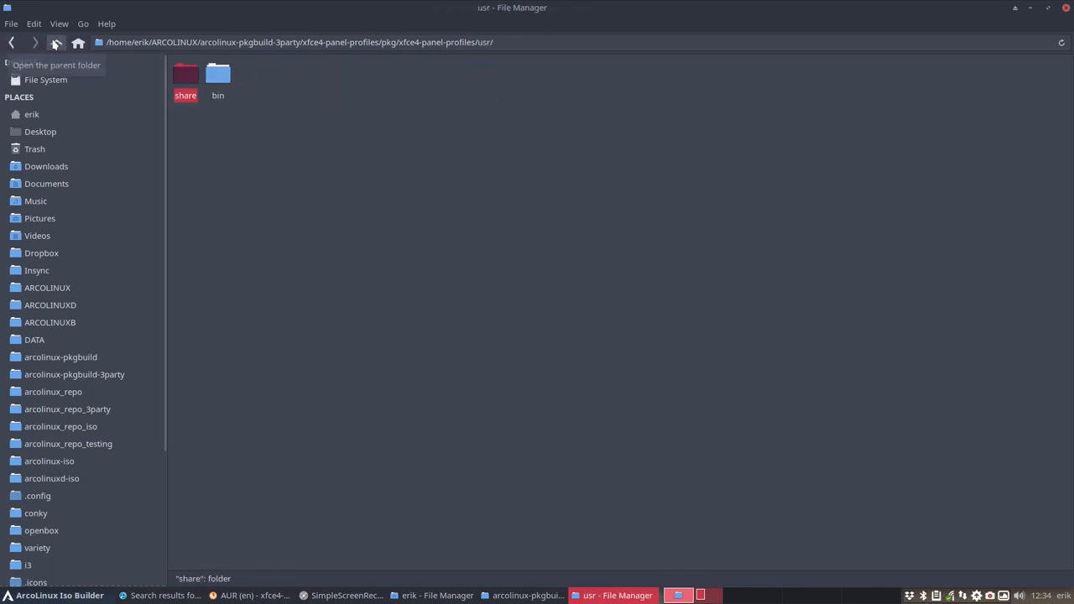
pyautogui.doubleClick(217, 74)
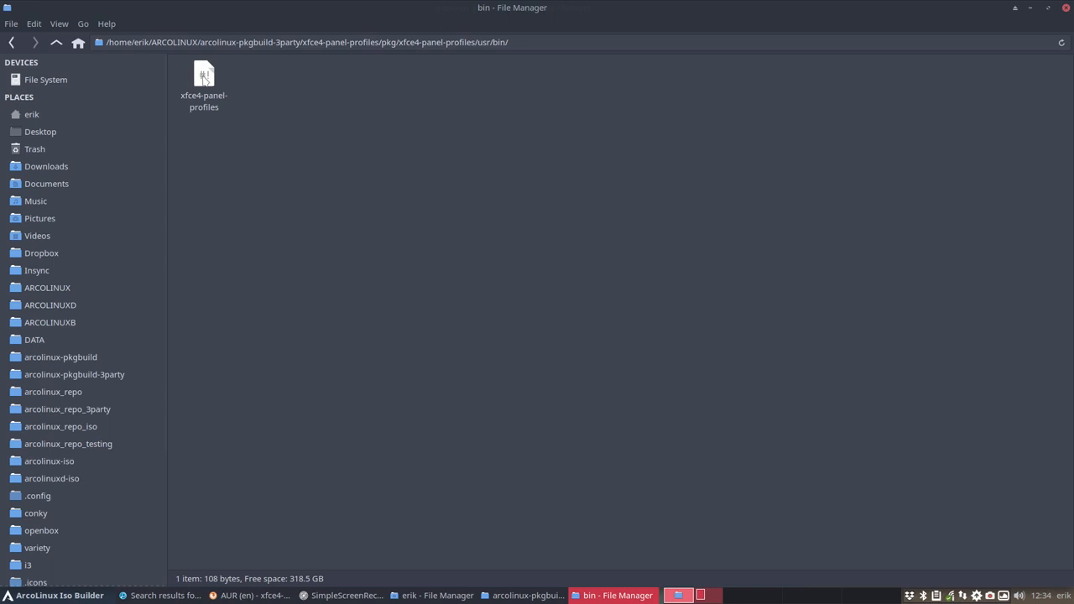
pyautogui.moveTo(216, 118)
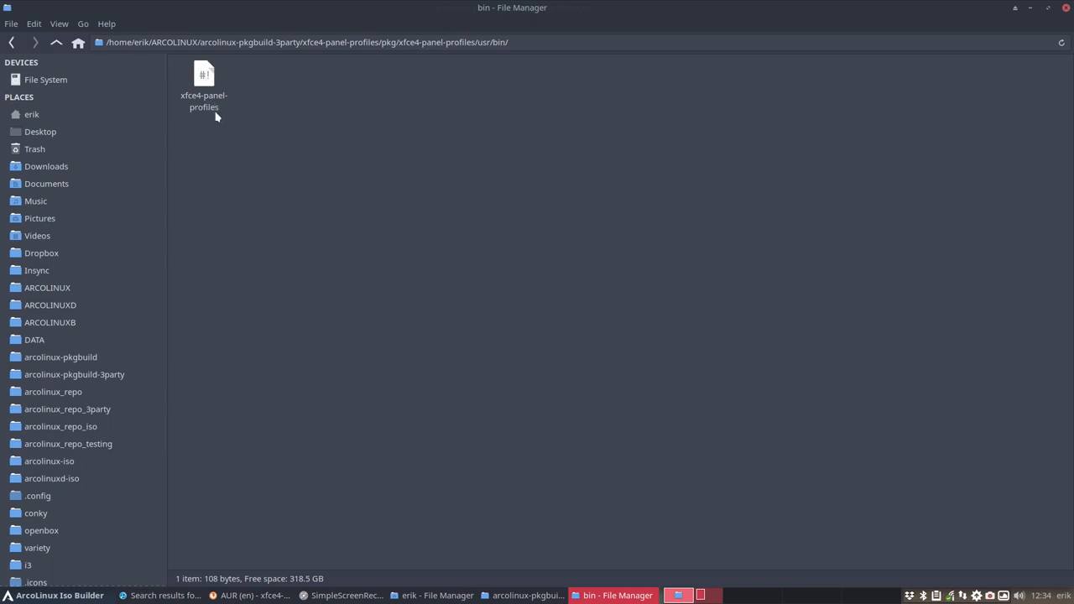
pyautogui.click(56, 42)
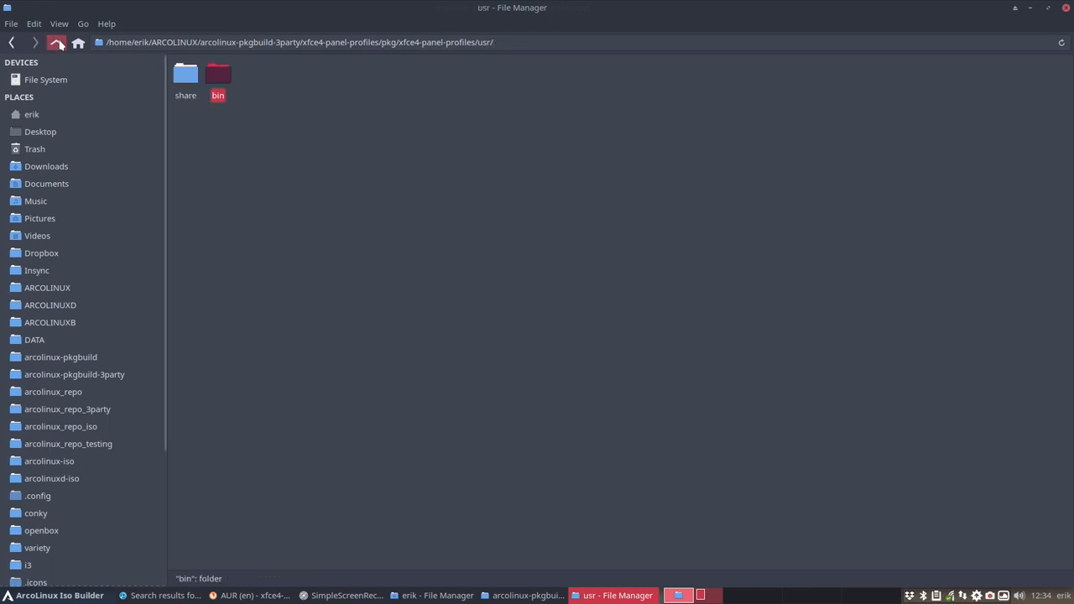
pyautogui.click(56, 42)
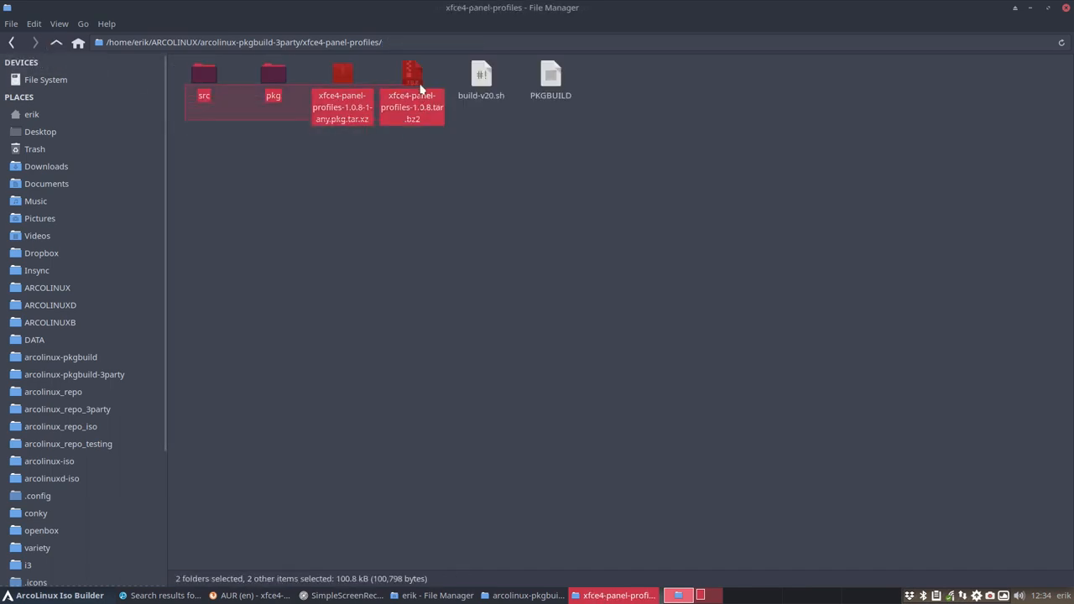
# Open a terminal in the xfce4-panel-profiles folder and select the old build outputs
pyautogui.rightClick(334, 156)
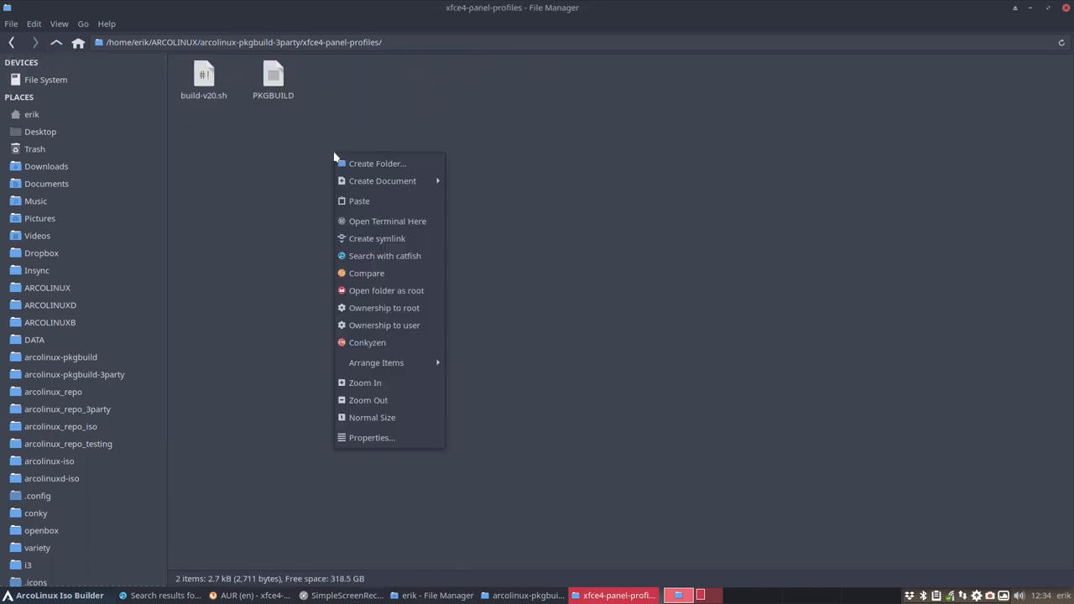
pyautogui.click(387, 221)
pyautogui.write('./build-v20.sh')
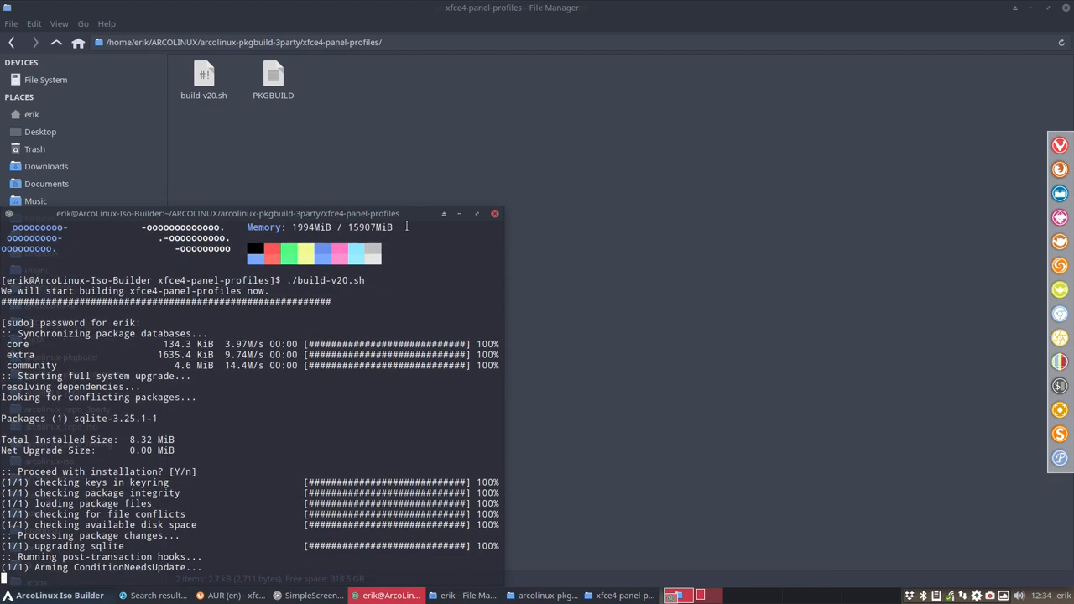
pyautogui.moveTo(252, 213); pyautogui.dragTo(612, 117)
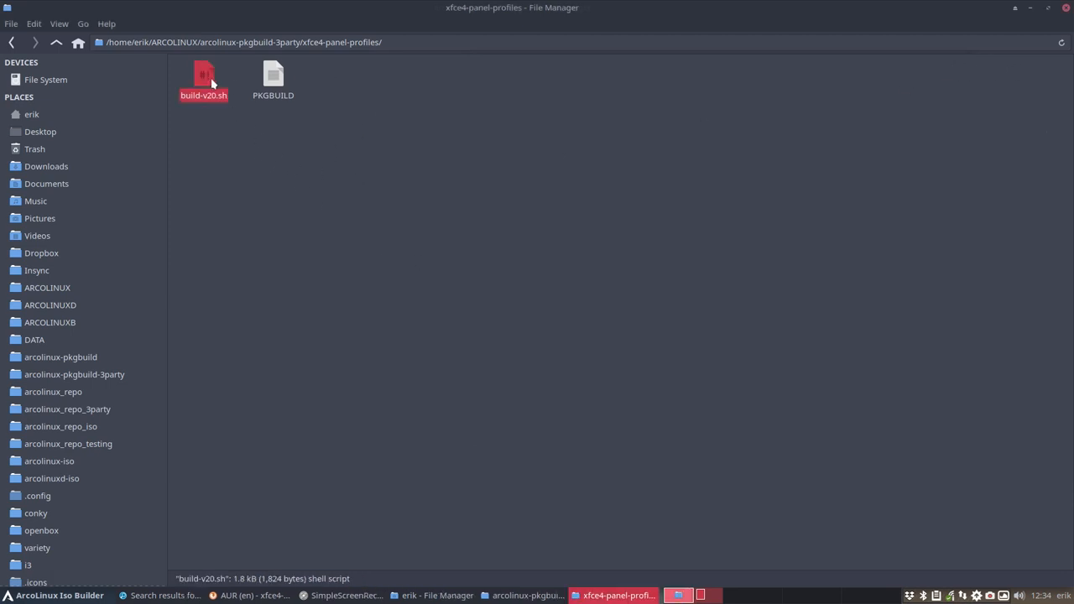
pyautogui.moveTo(258, 249)
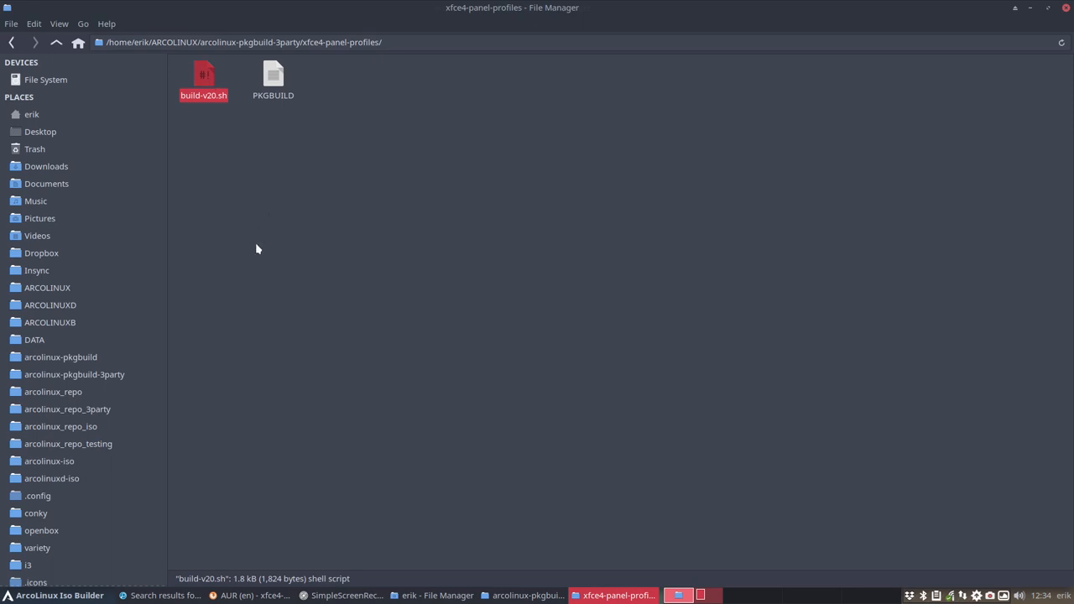
pyautogui.moveTo(97, 384)
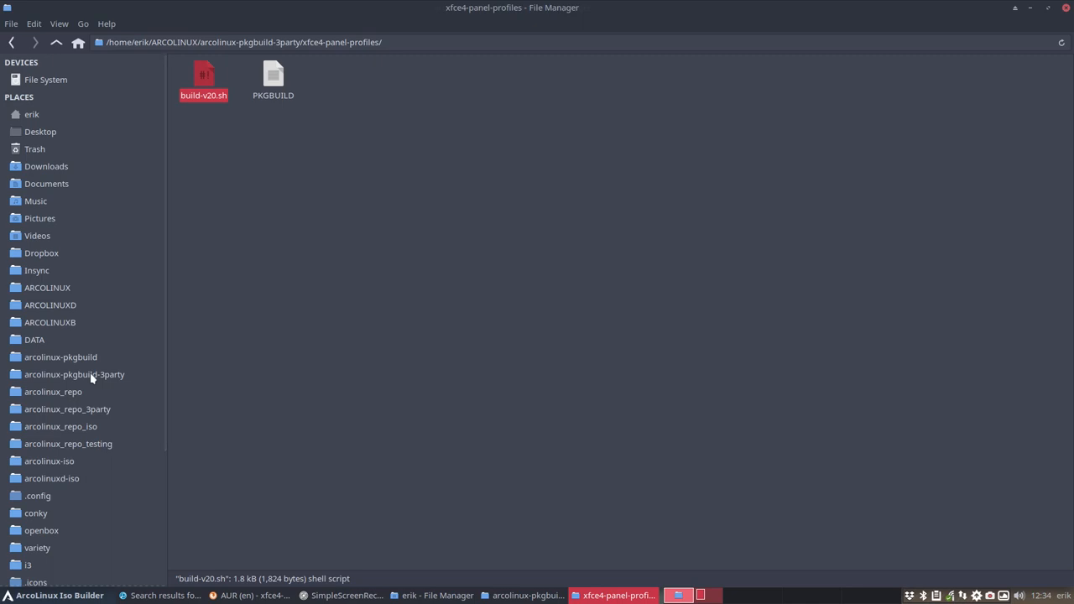
pyautogui.click(67, 408)
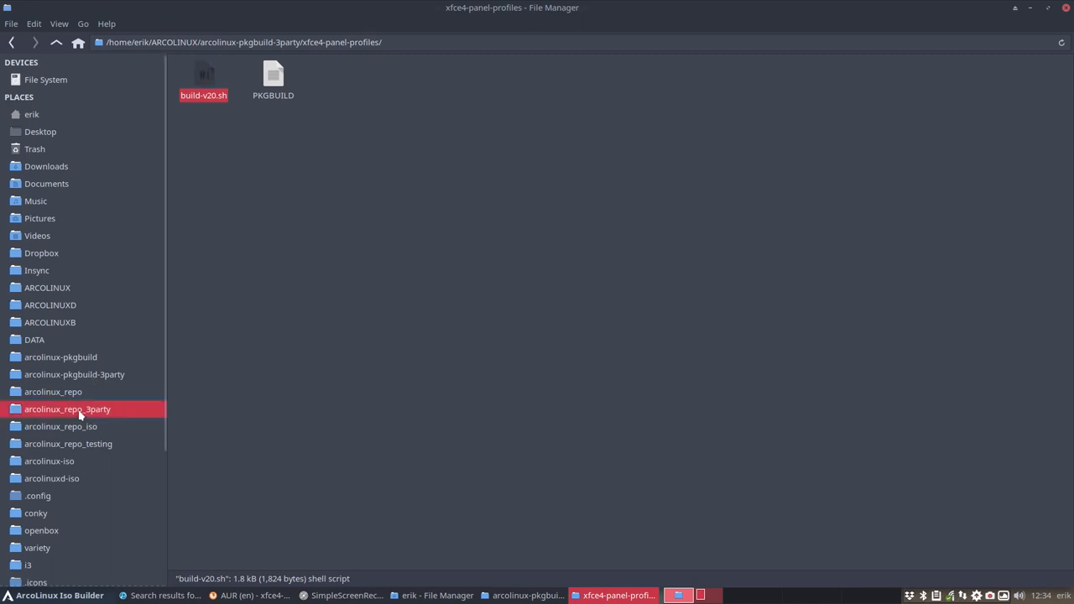
pyautogui.click(67, 408)
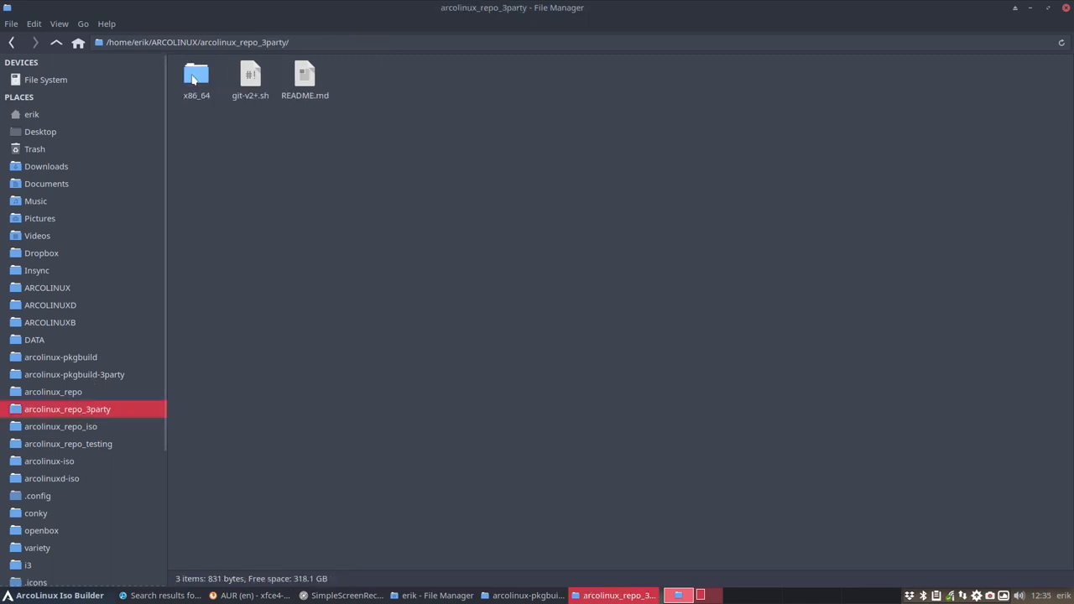
pyautogui.doubleClick(196, 76)
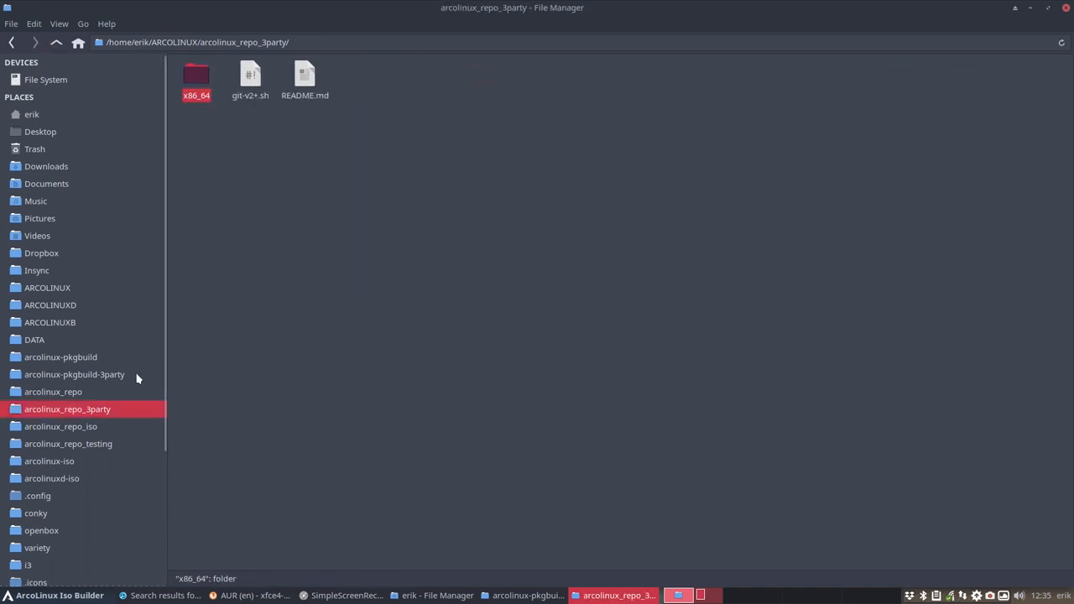
pyautogui.click(52, 391)
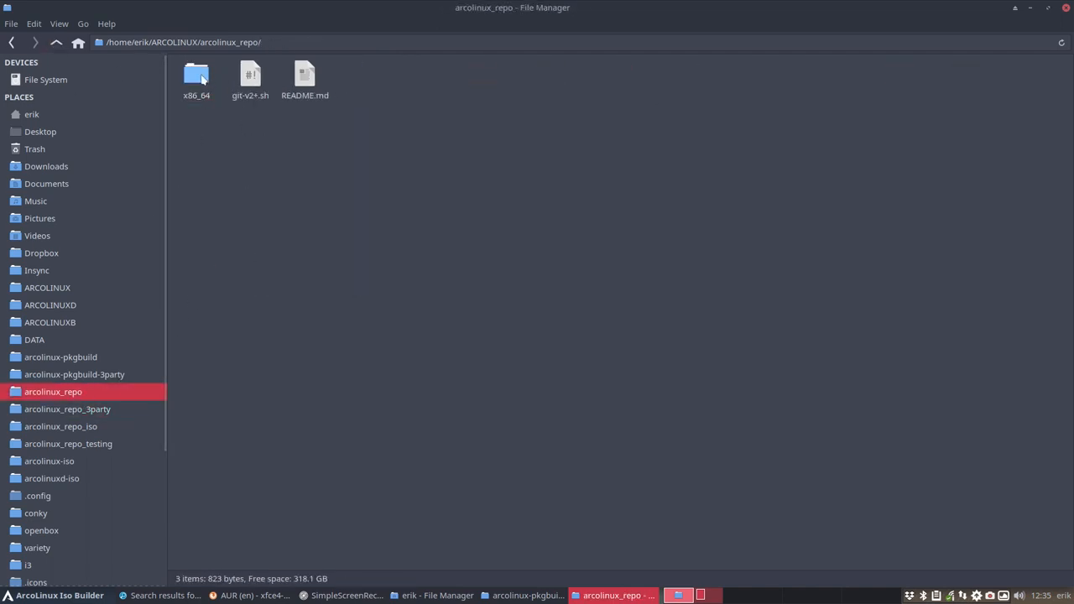
pyautogui.click(67, 409)
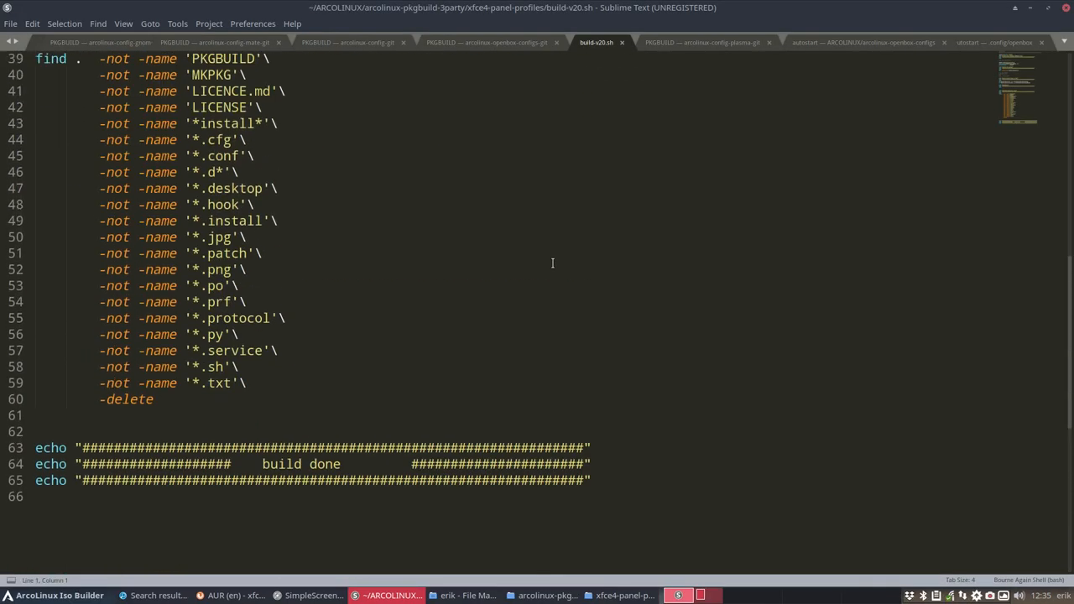
pyautogui.scroll(3)
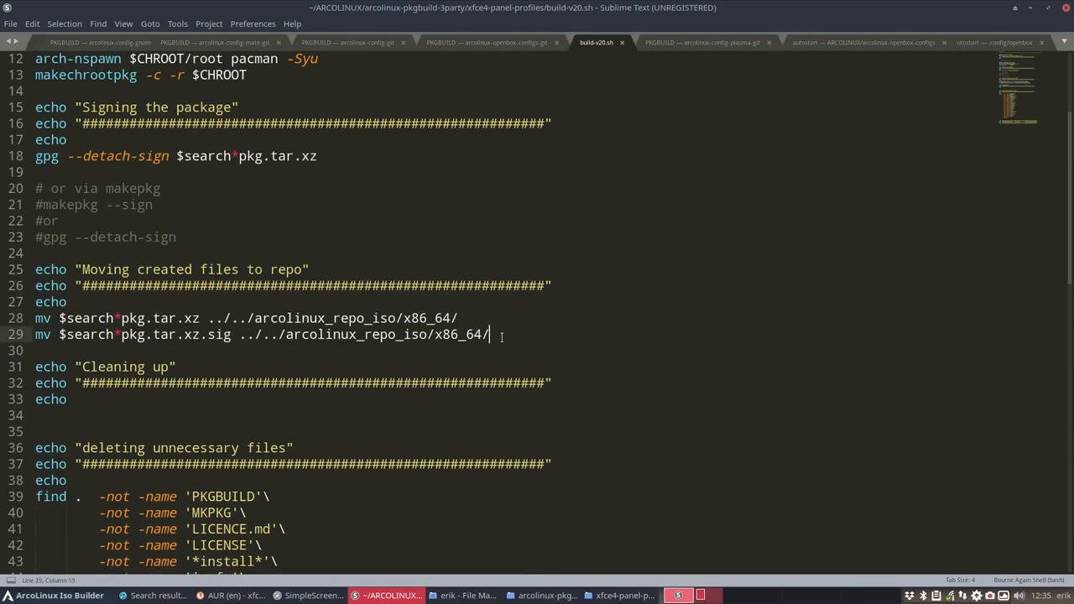
pyautogui.moveTo(36, 318); pyautogui.dragTo(489, 334)
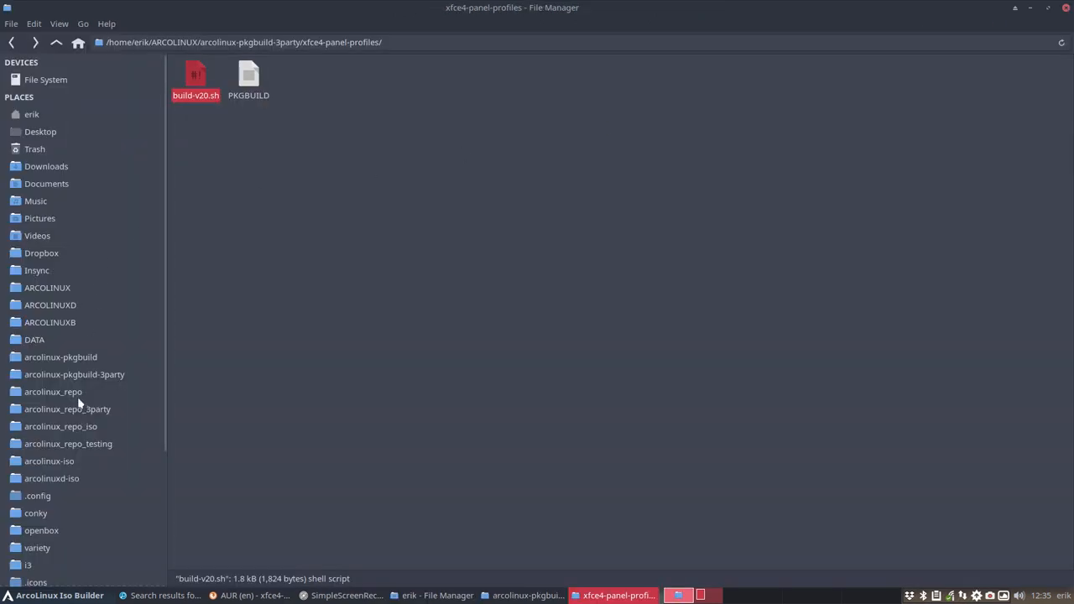
# In arcolinux_repo_iso/x86_64, sort by name and select xfce4-panel-profiles-1.0.8-1-any.pkg.tar.xz
pyautogui.click(60, 427)
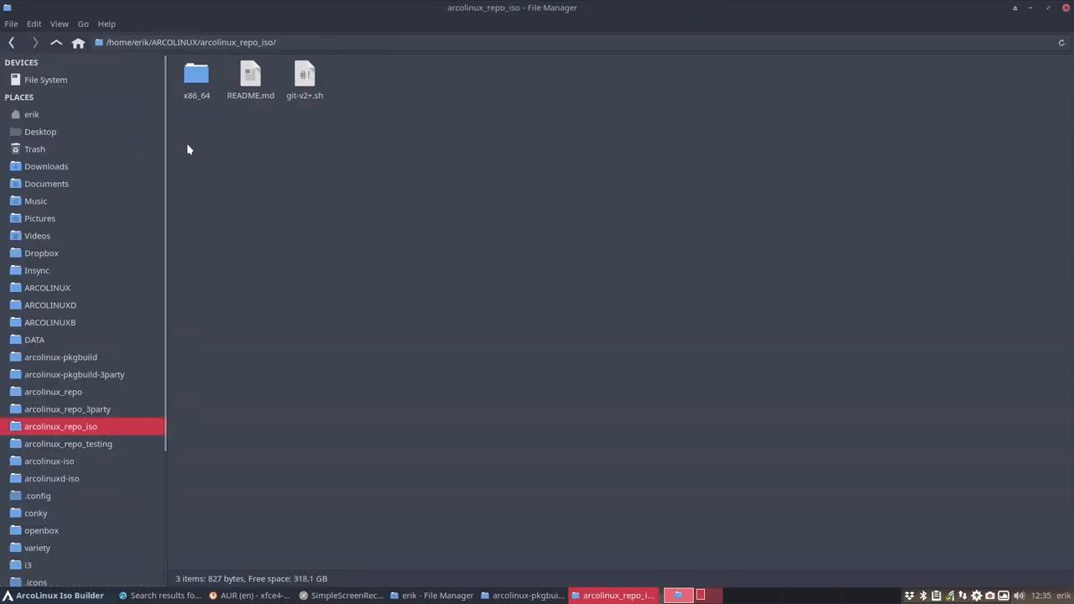
pyautogui.doubleClick(196, 76)
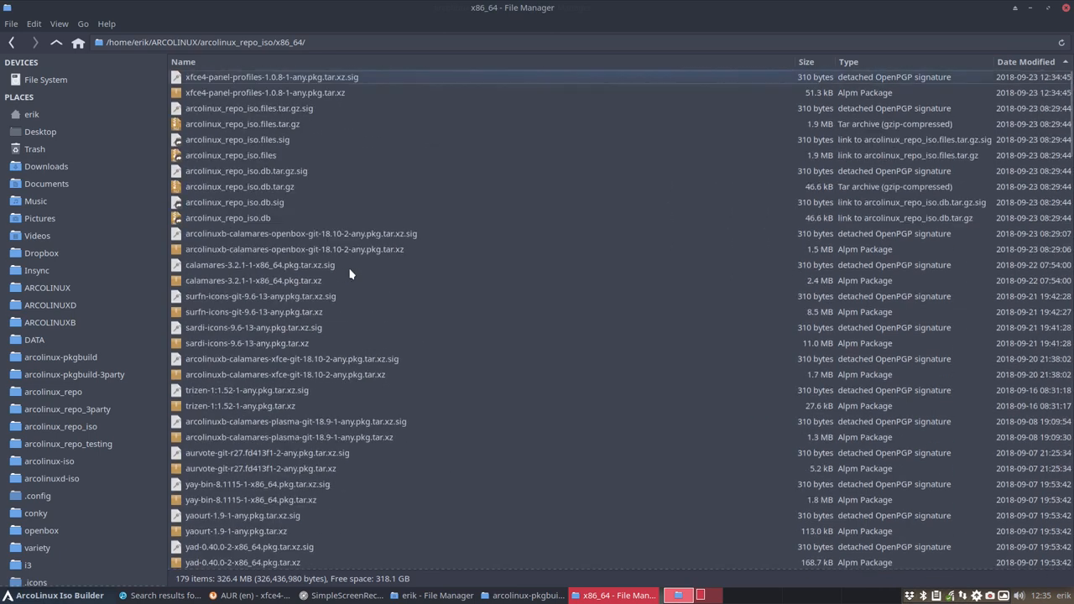
pyautogui.click(271, 77)
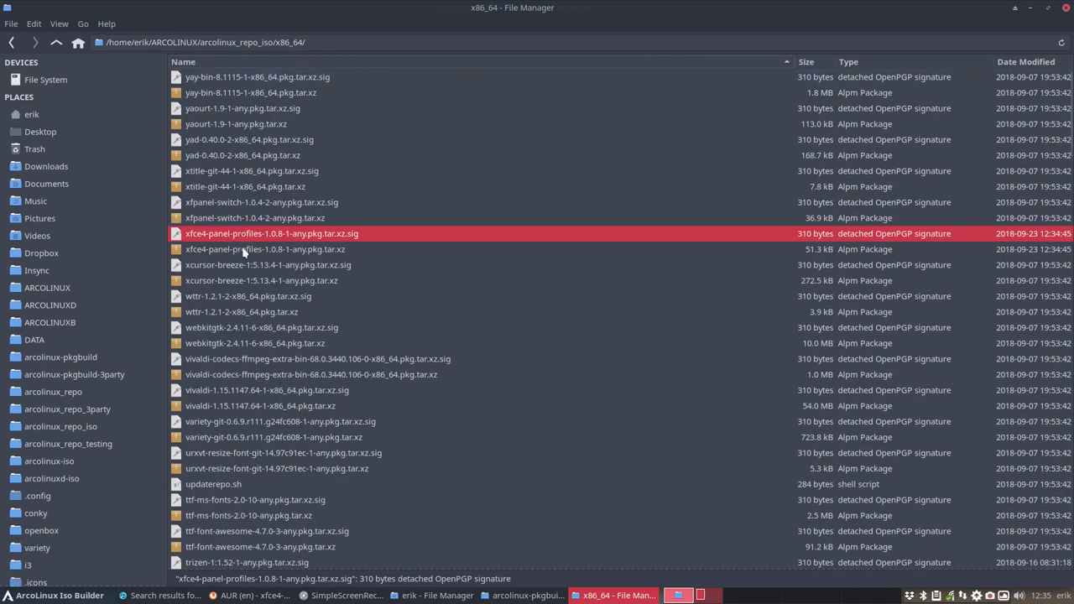
pyautogui.scroll(-3)
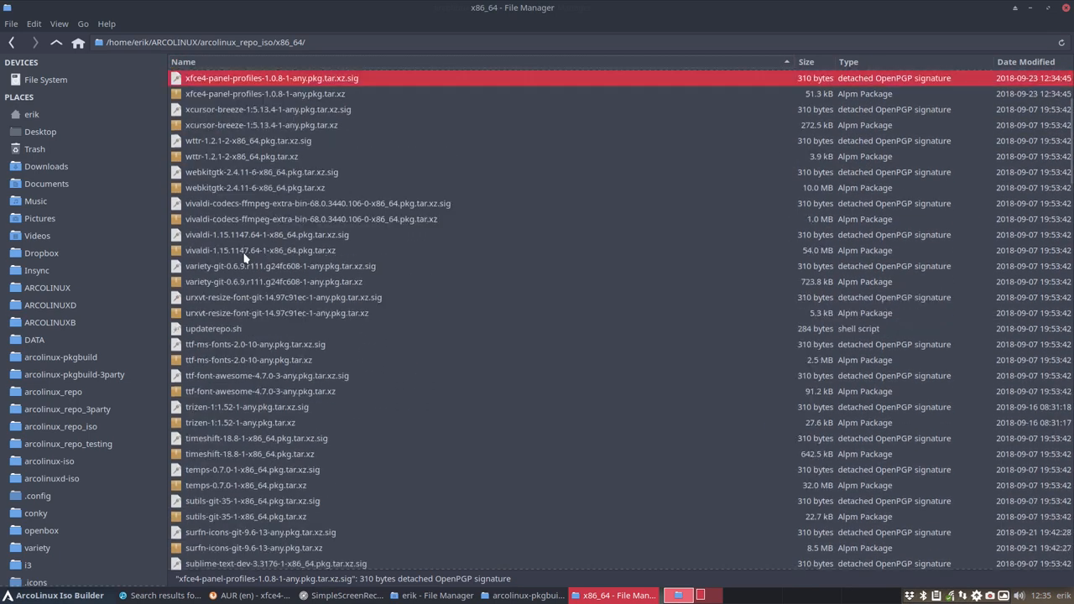
pyautogui.scroll(3)
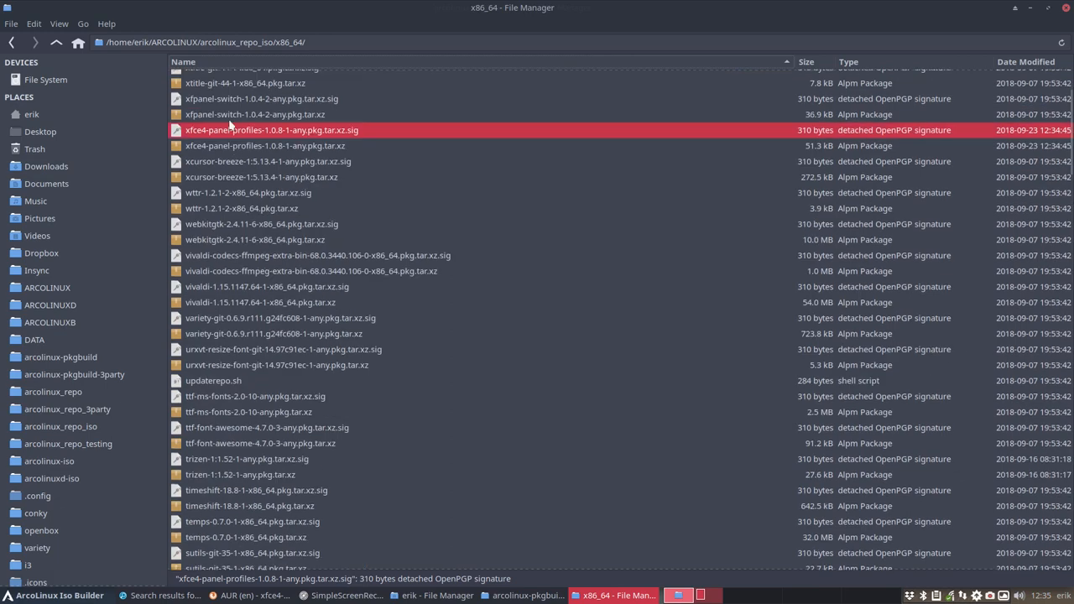
pyautogui.click(262, 98)
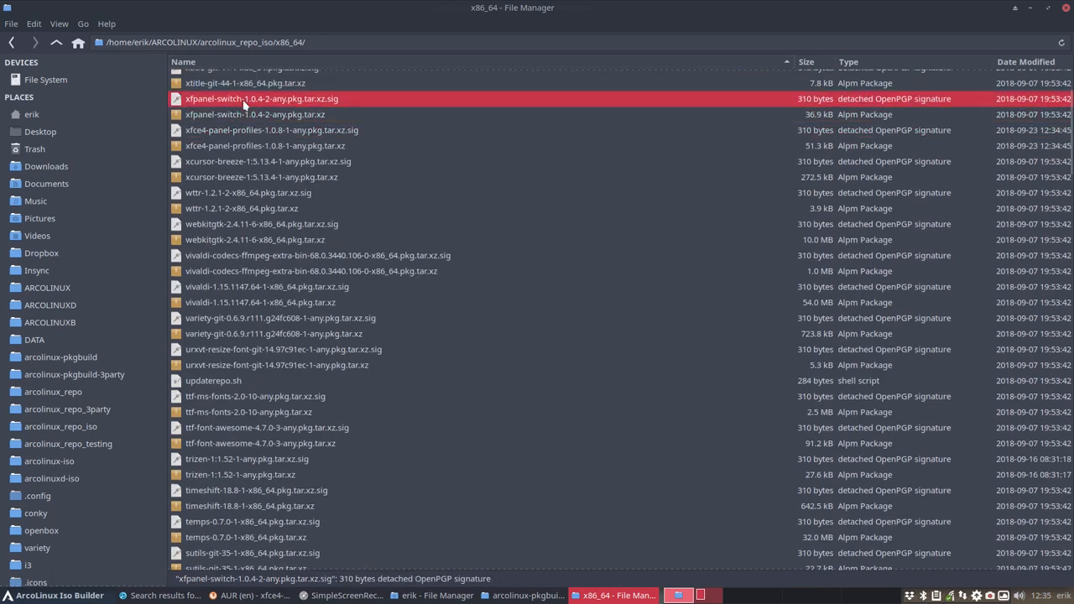
pyautogui.click(265, 145)
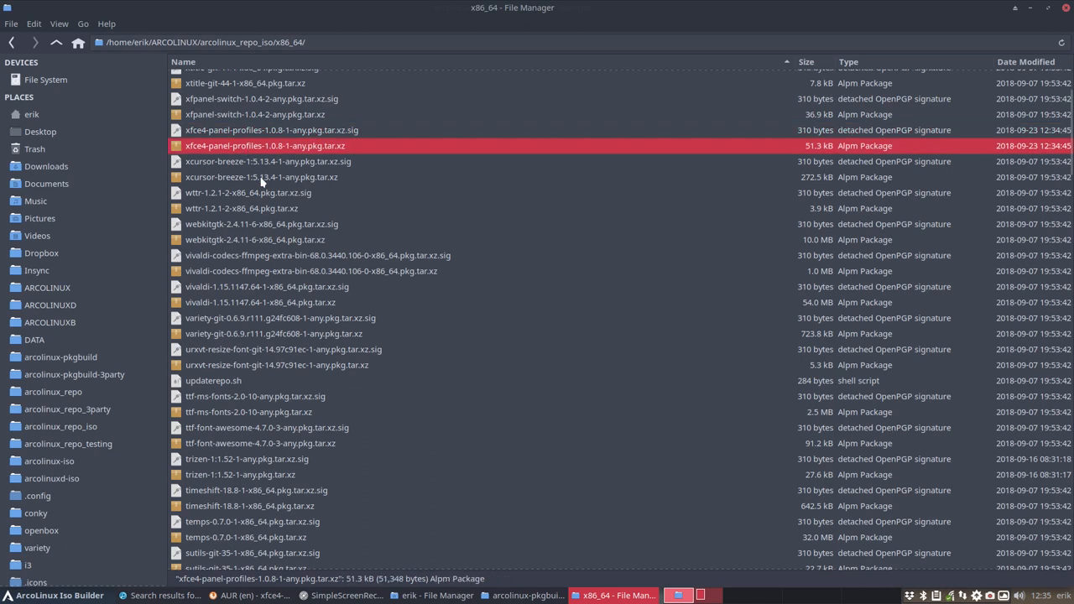
pyautogui.moveTo(57, 42)
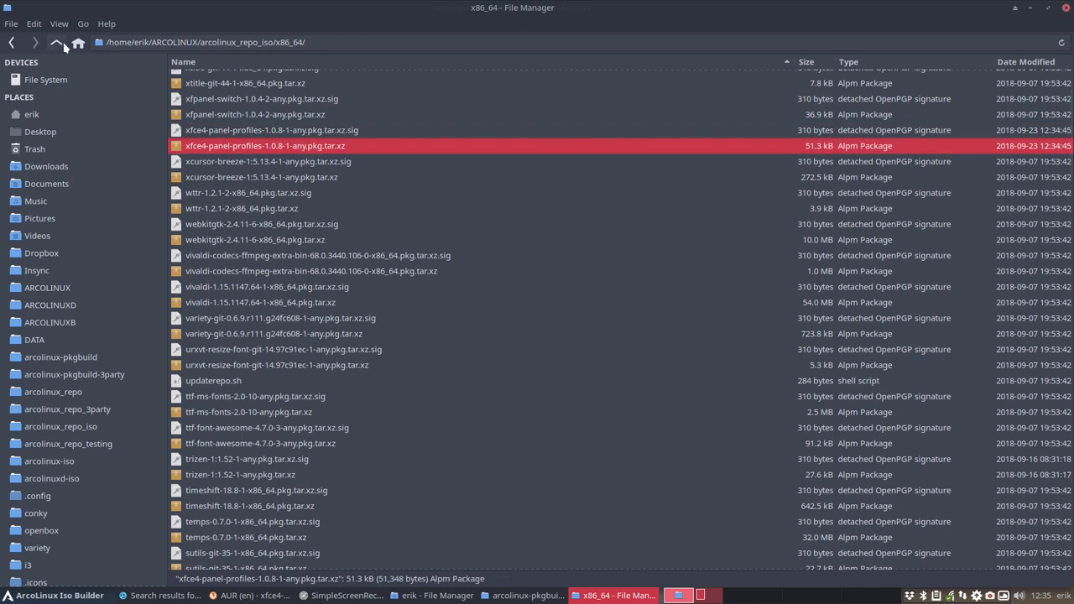
# Open a terminal in arcolinux_repo_iso and run the git-v2+.sh upload script
pyautogui.click(56, 42)
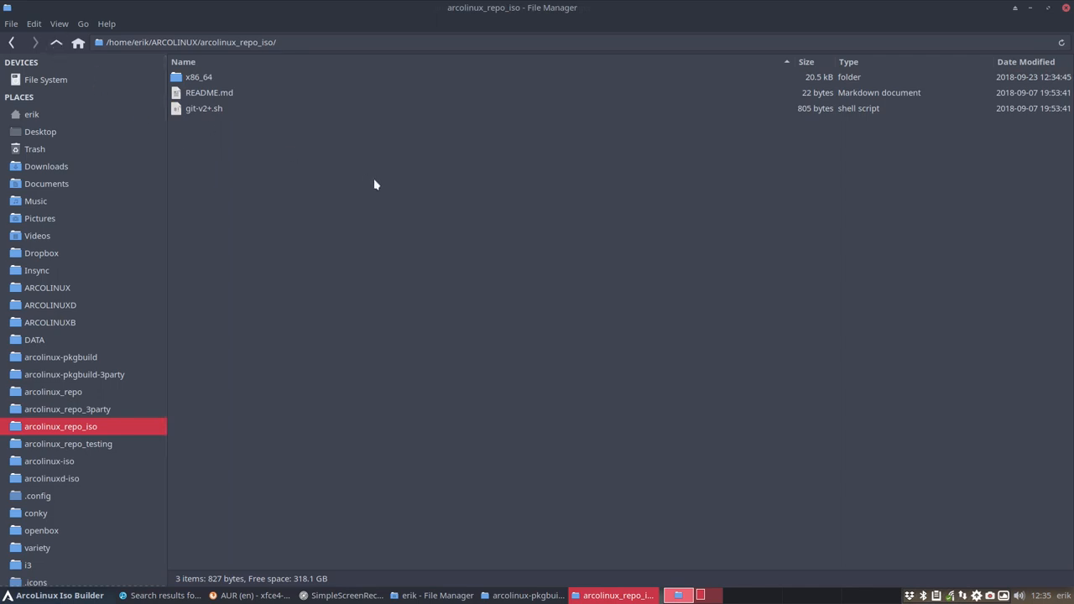
pyautogui.rightClick(375, 184)
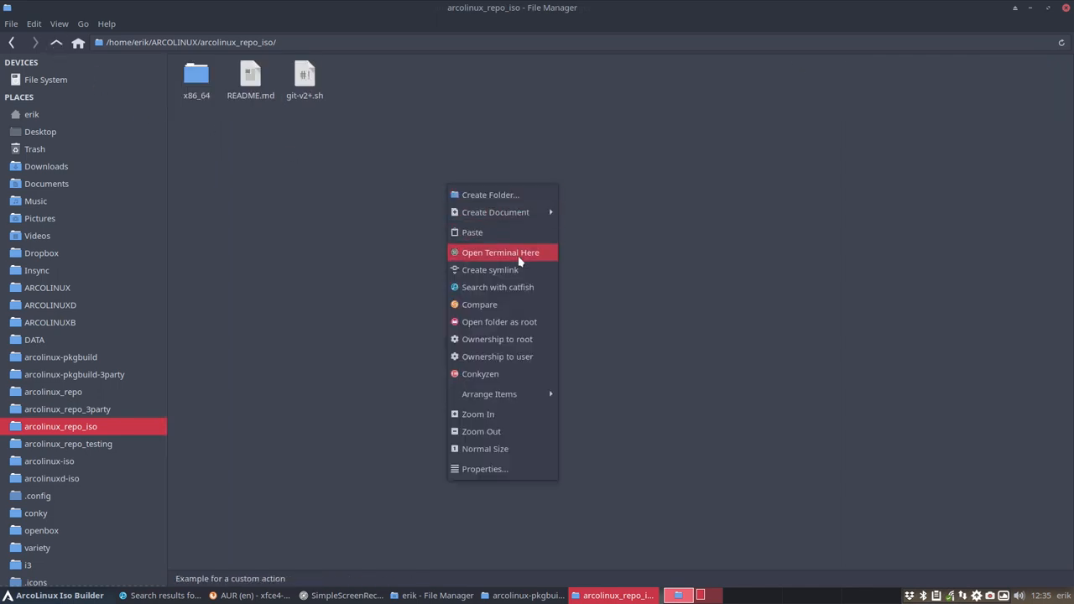
pyautogui.click(500, 252)
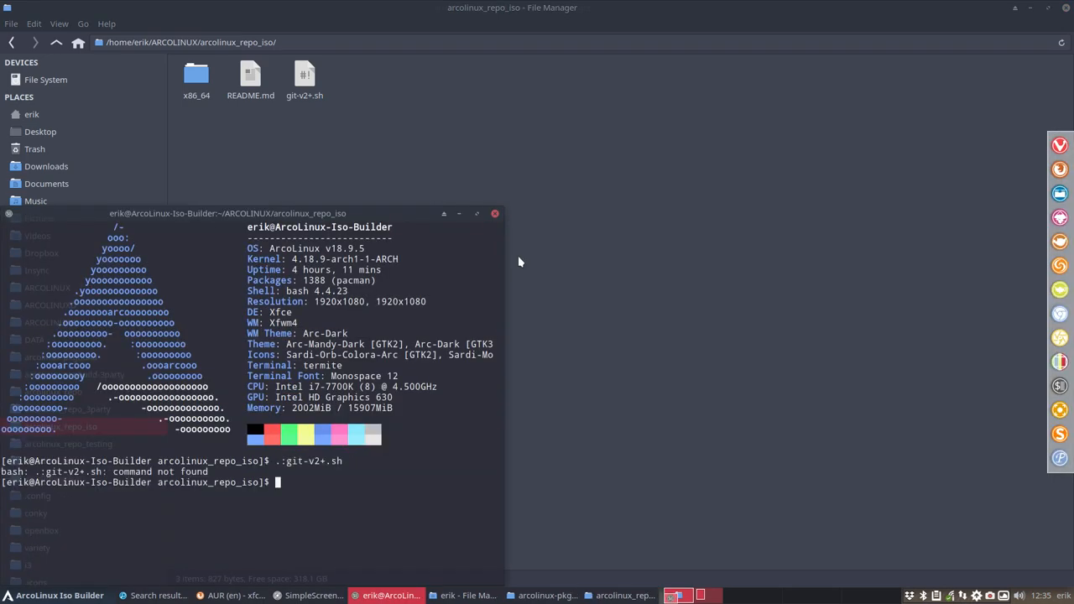
pyautogui.press('Return')
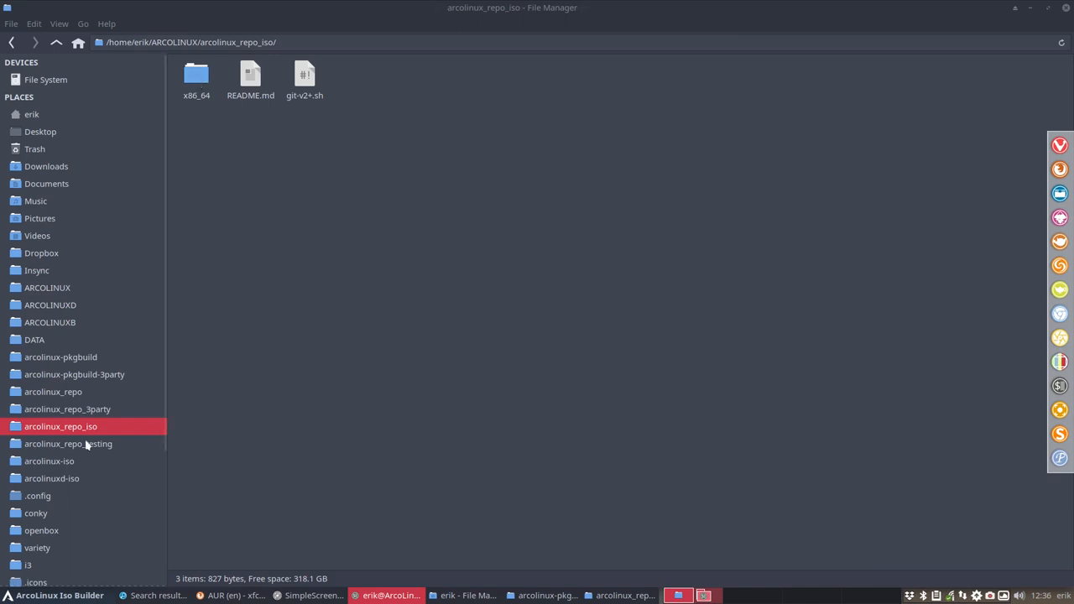
# Open packages.x86_64 from arcolinux-iso/archiso in Sublime Text
pyautogui.click(49, 460)
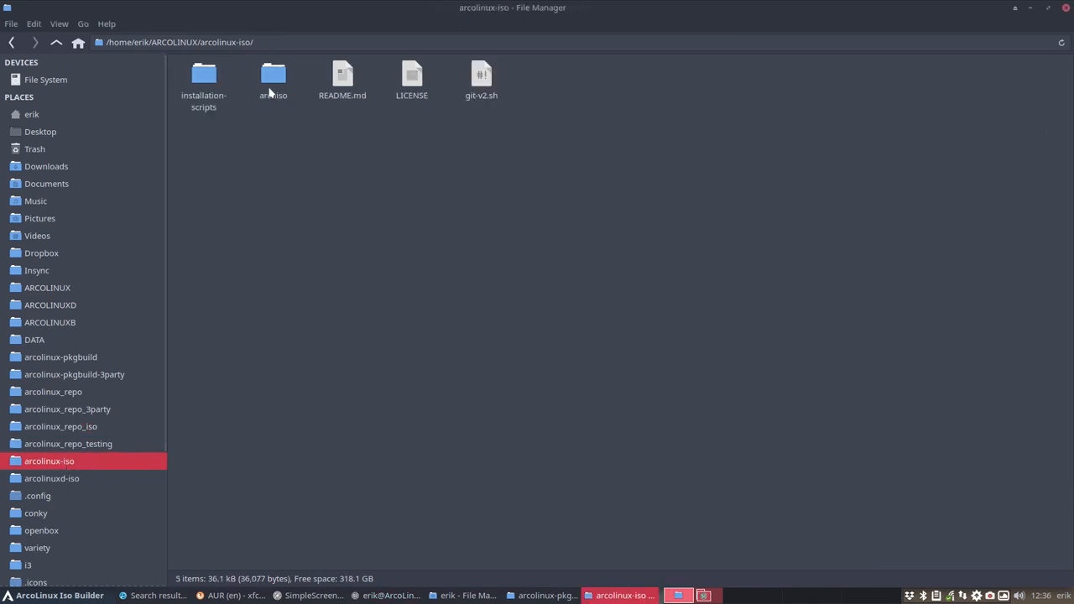
pyautogui.doubleClick(273, 76)
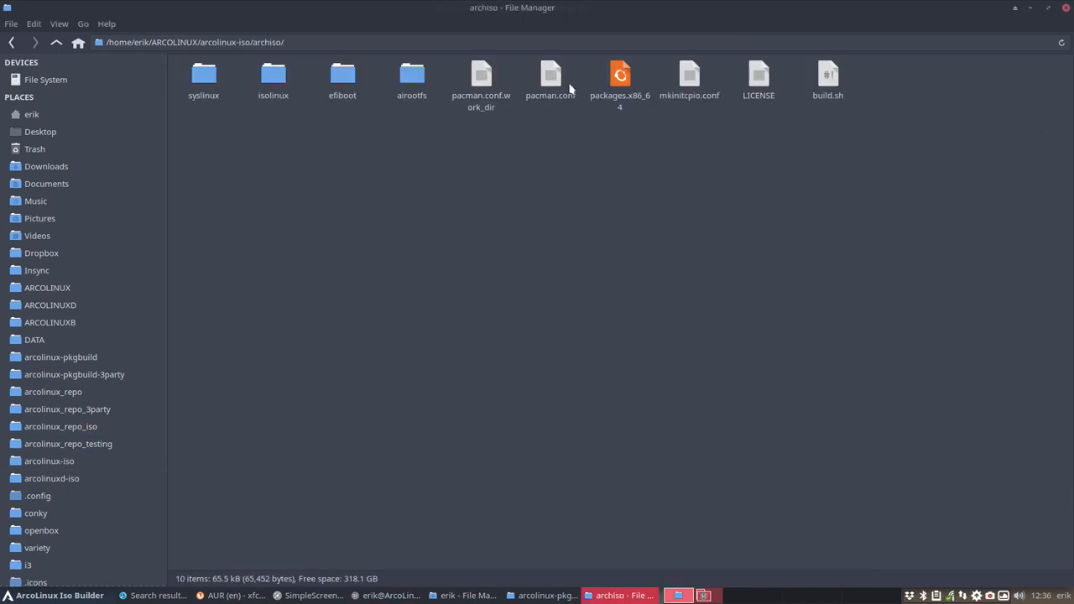
pyautogui.doubleClick(619, 75)
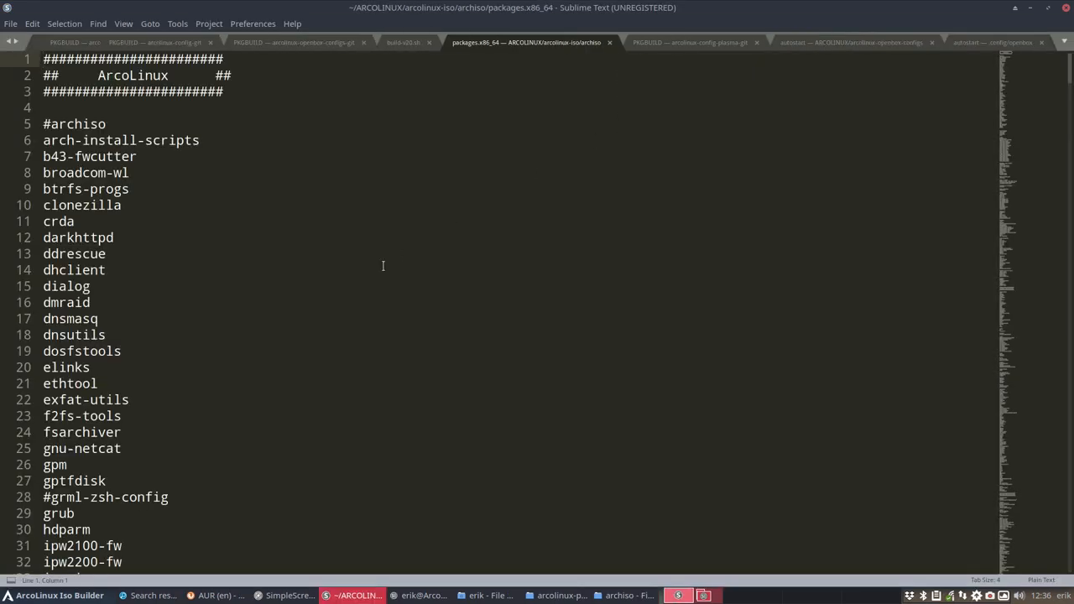
# Search packages.x86_64 for 'xfce4' and scroll through the three matches
pyautogui.scroll(-3)
pyautogui.write('xfce')
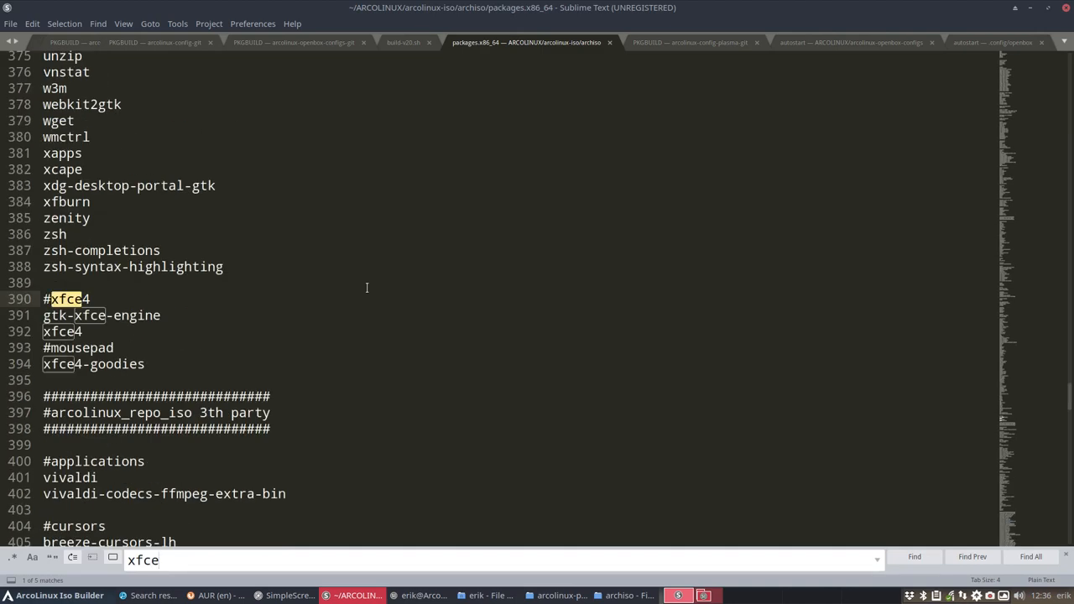
pyautogui.write('4')
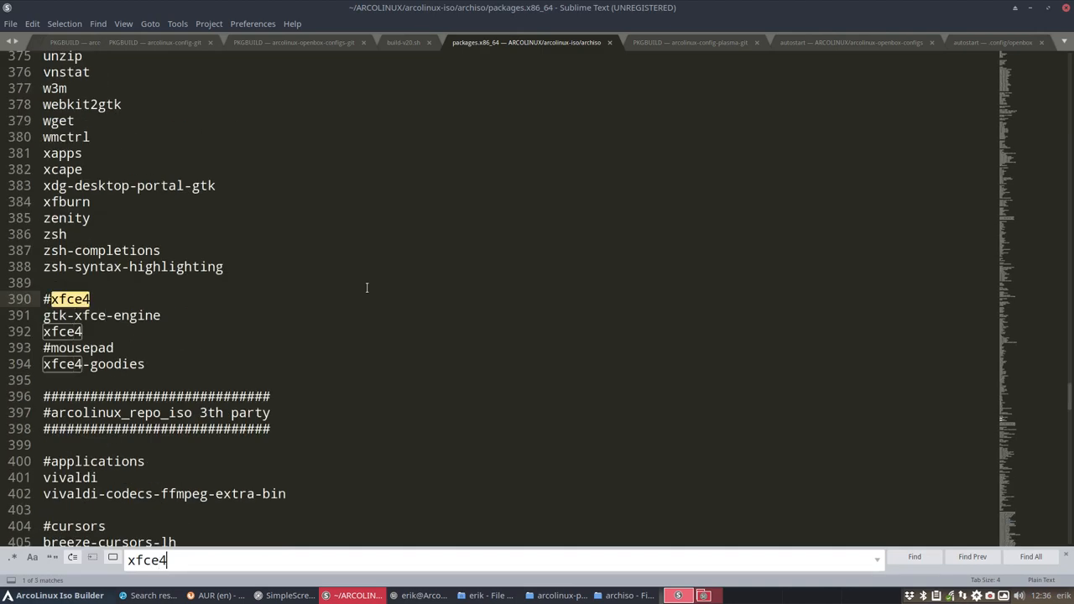
pyautogui.scroll(-3)
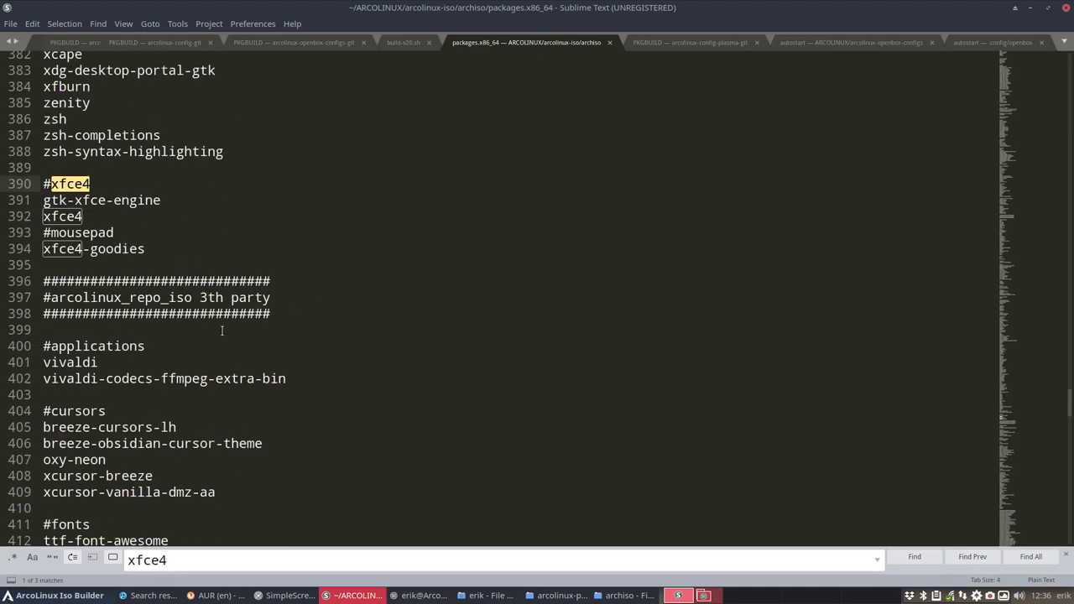
pyautogui.scroll(-3)
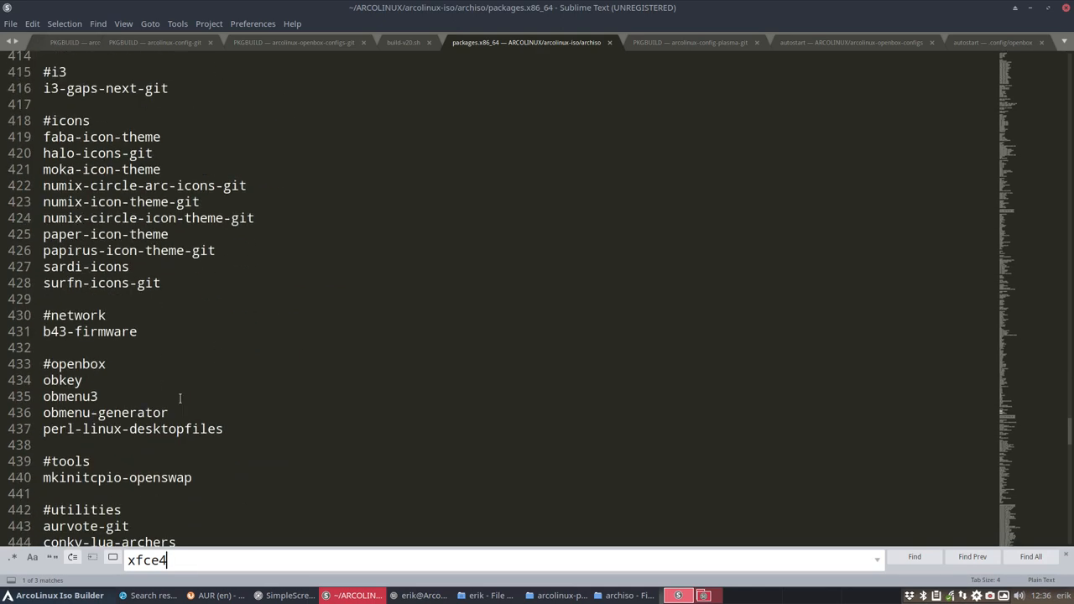
pyautogui.moveTo(122, 364)
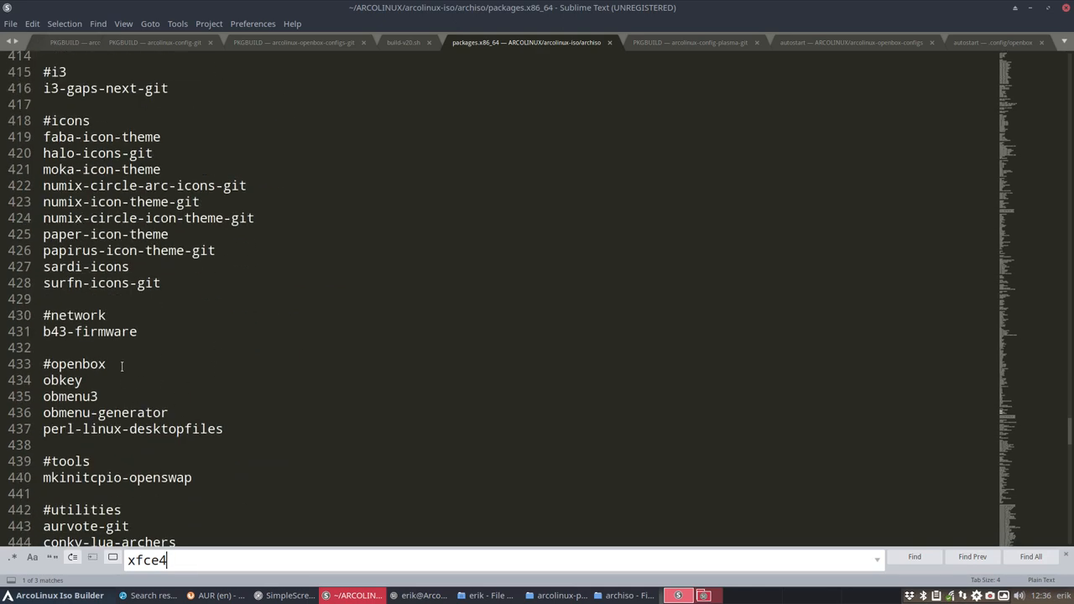
pyautogui.moveTo(742, 128)
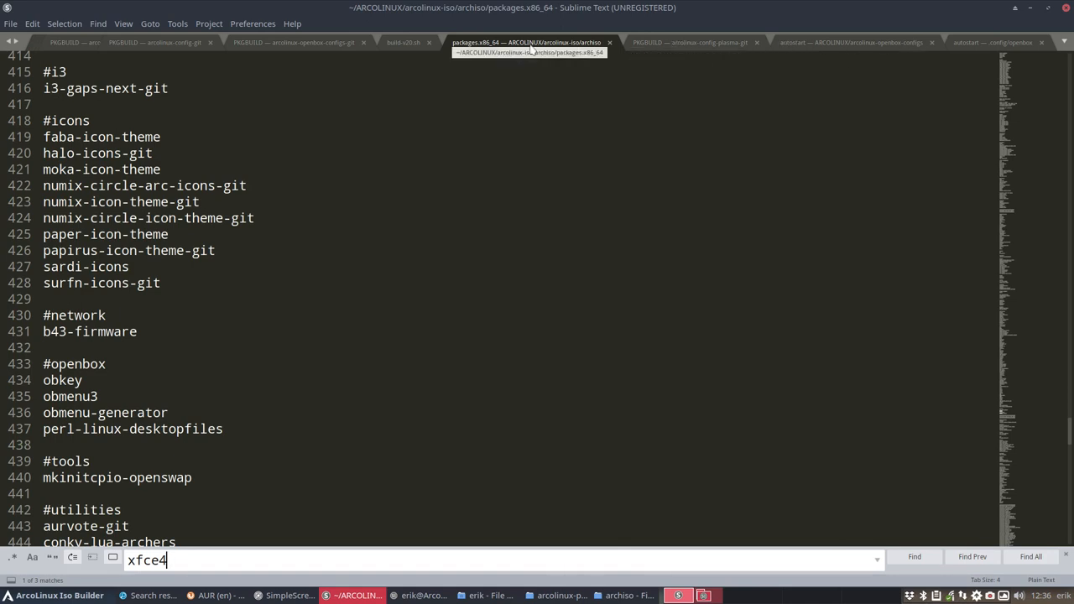
pyautogui.moveTo(777, 52)
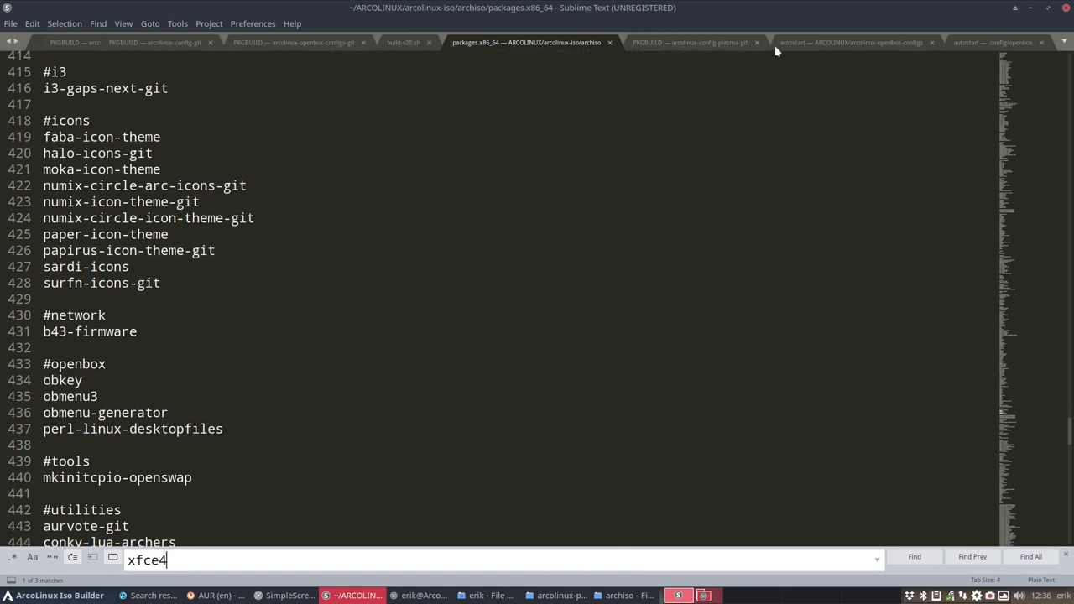
pyautogui.moveTo(326, 53)
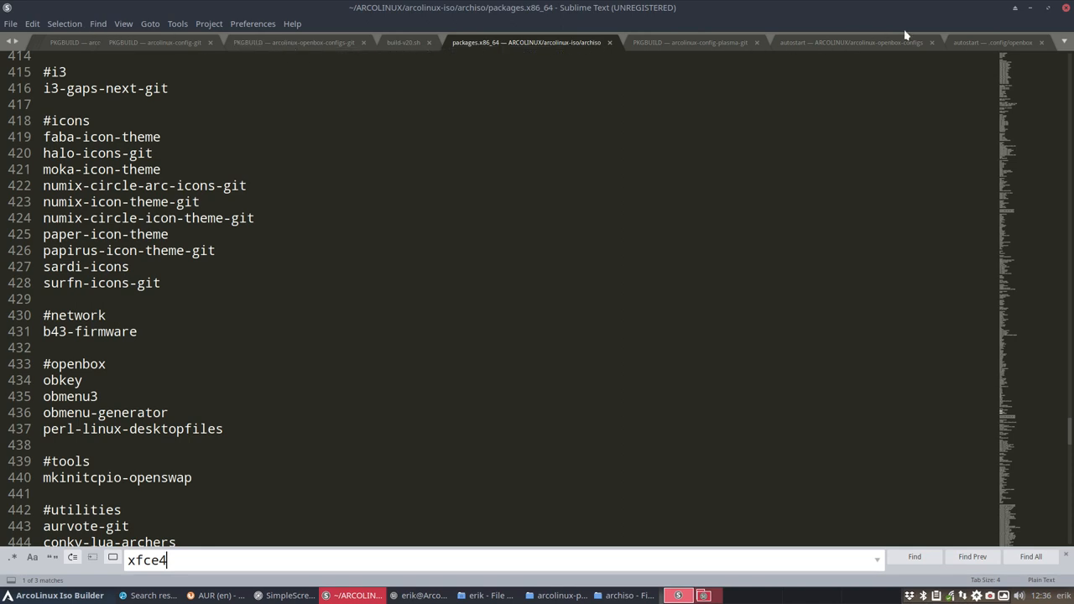
pyautogui.click(623, 595)
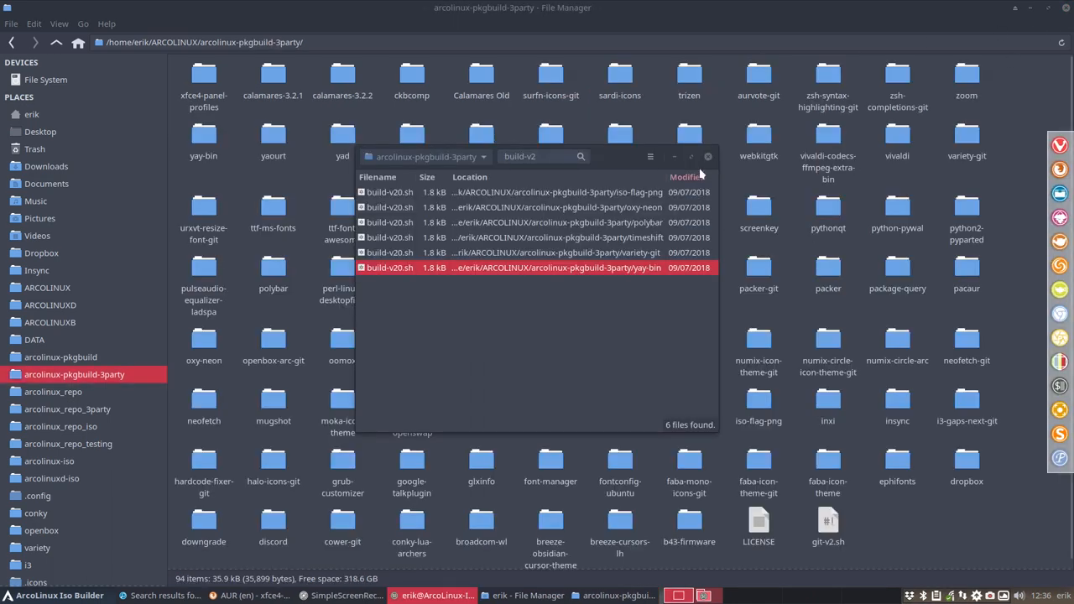
# Close the catfish build-v2 search results to return to arcolinux_repo_iso in Thunar
pyautogui.click(707, 156)
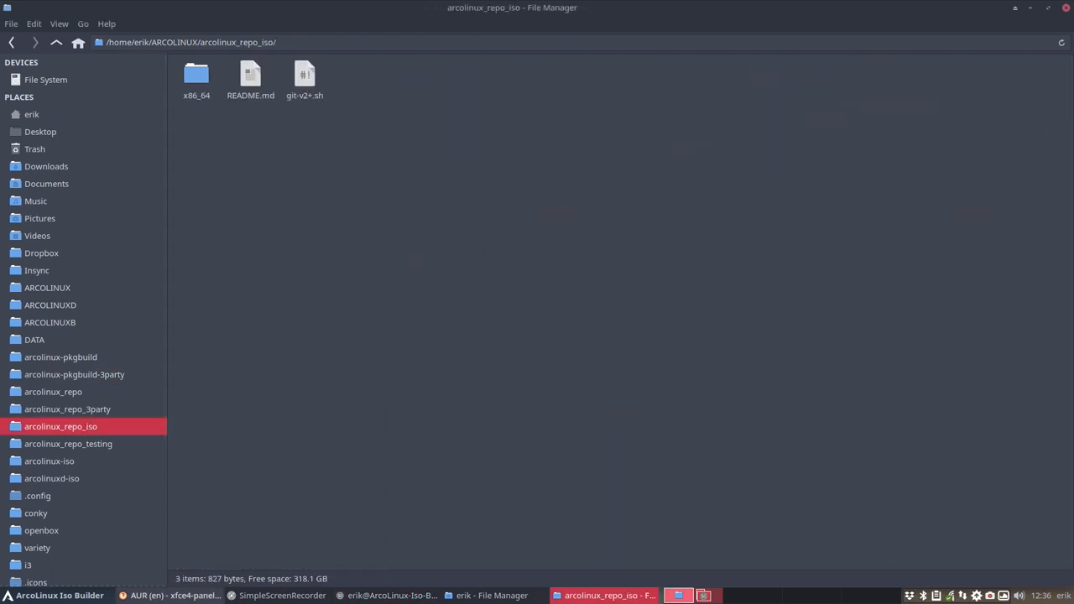
# In Firefox, browse arcolinux_repo_iso on GitHub to the xfce4-panel-profiles-1.0.8-1 files in x86_64
pyautogui.click(173, 595)
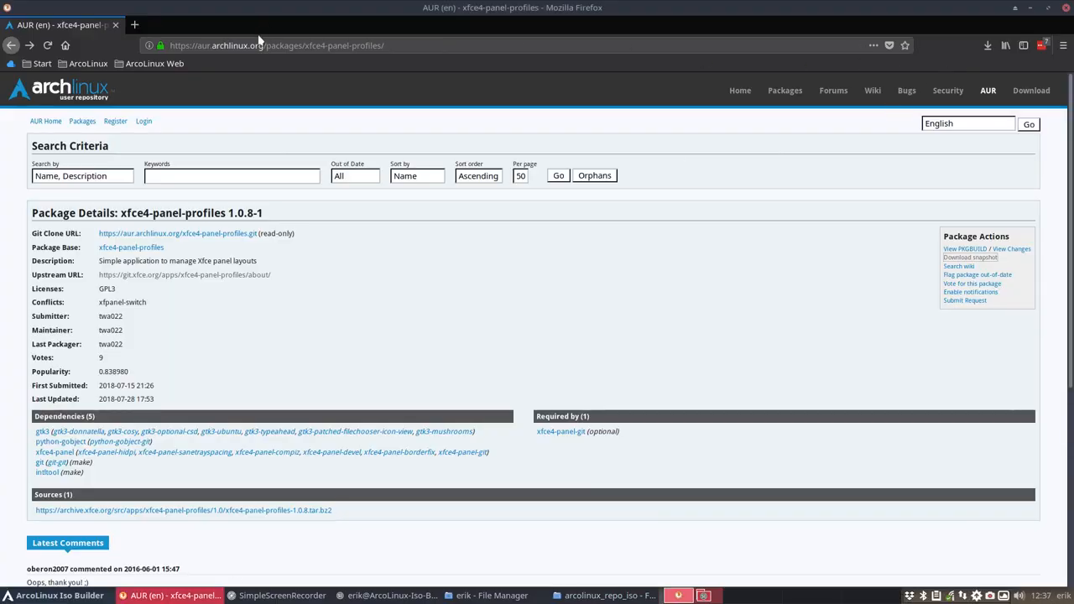
pyautogui.click(260, 25)
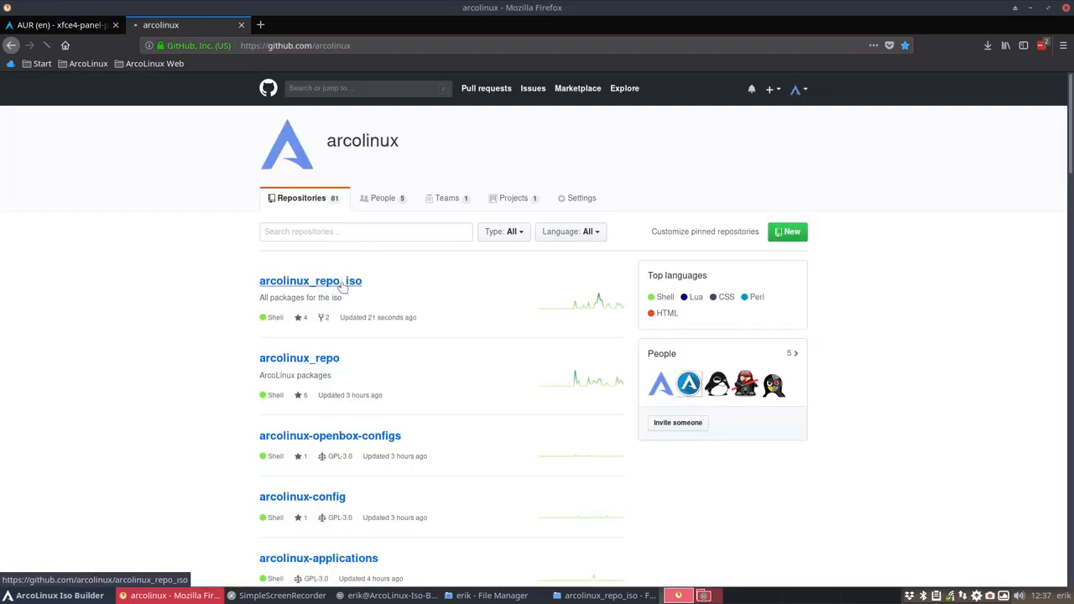
pyautogui.click(311, 281)
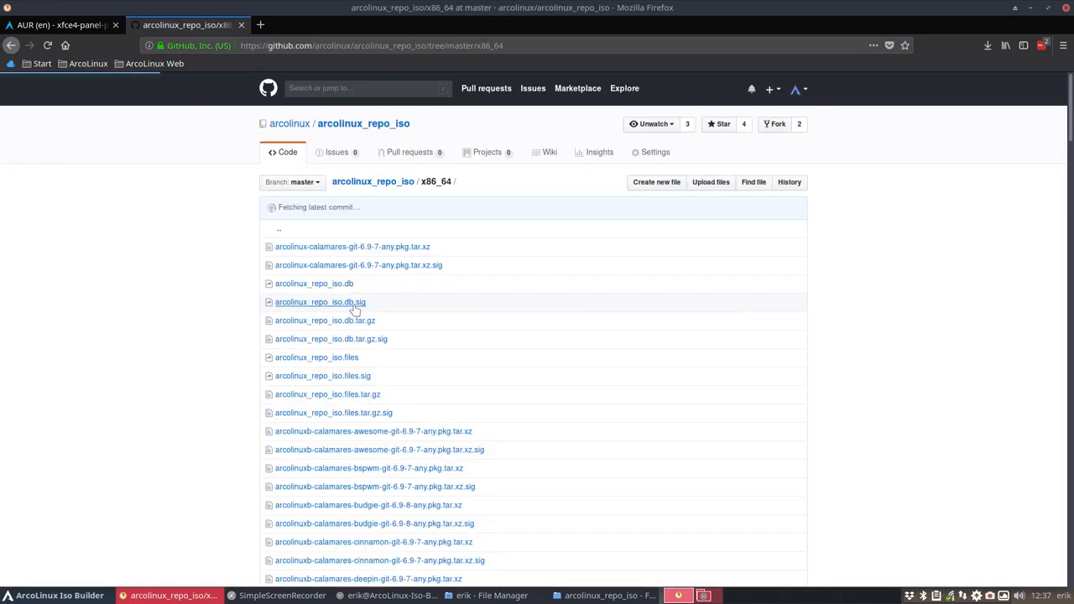
pyautogui.scroll(-3)
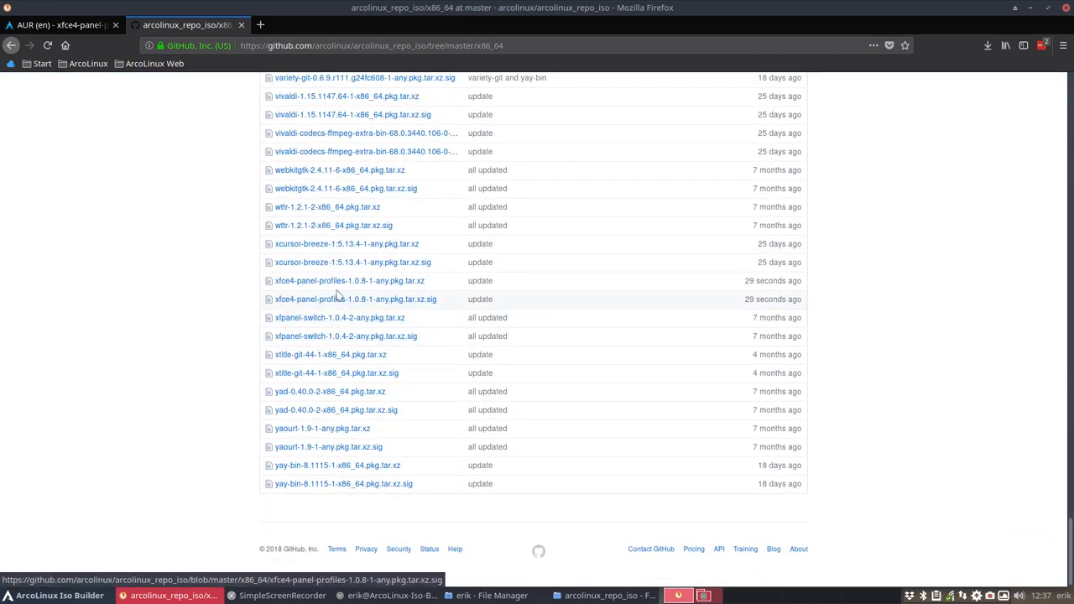
pyautogui.moveTo(753, 299)
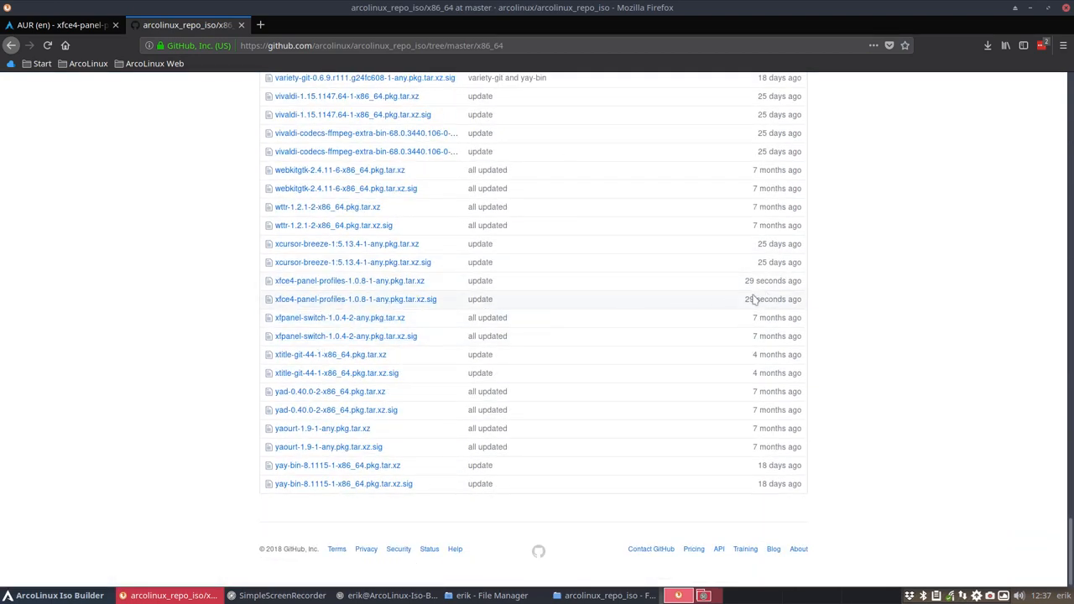
pyautogui.moveTo(805, 305)
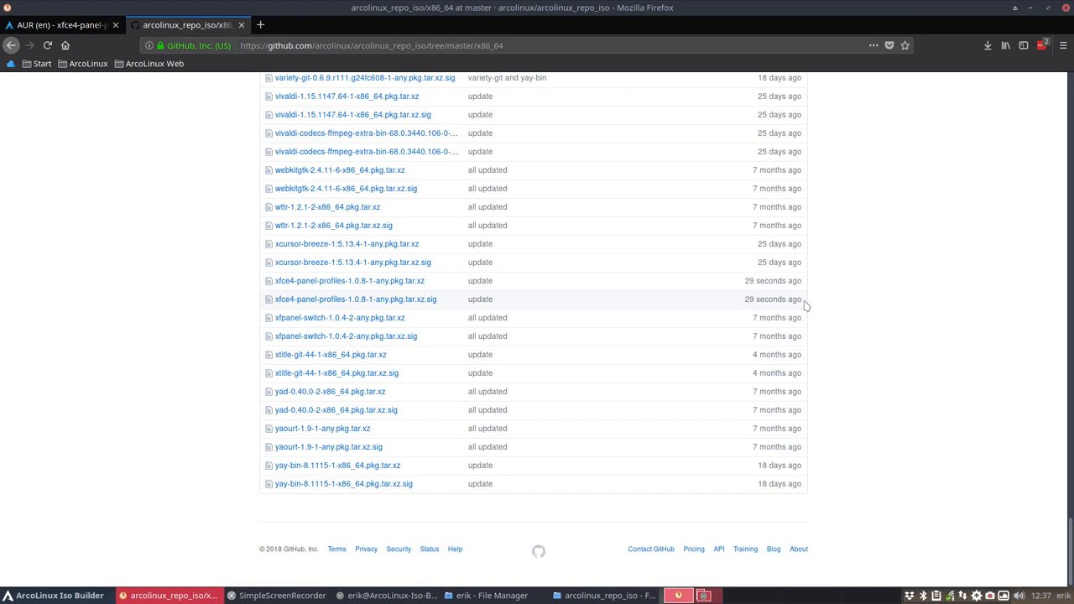
pyautogui.moveTo(356, 300)
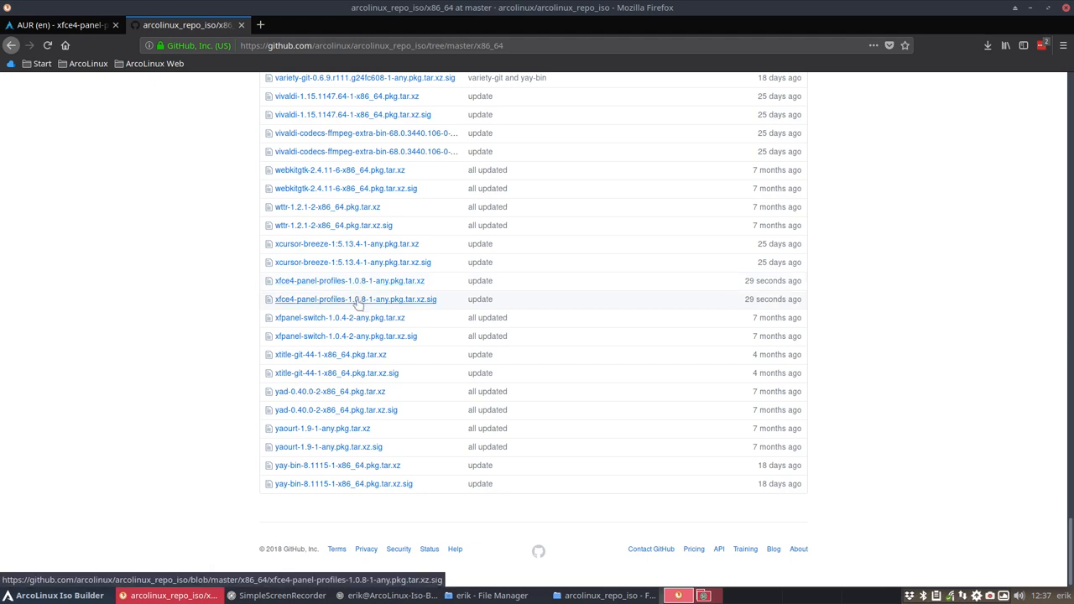
pyautogui.moveTo(356, 298)
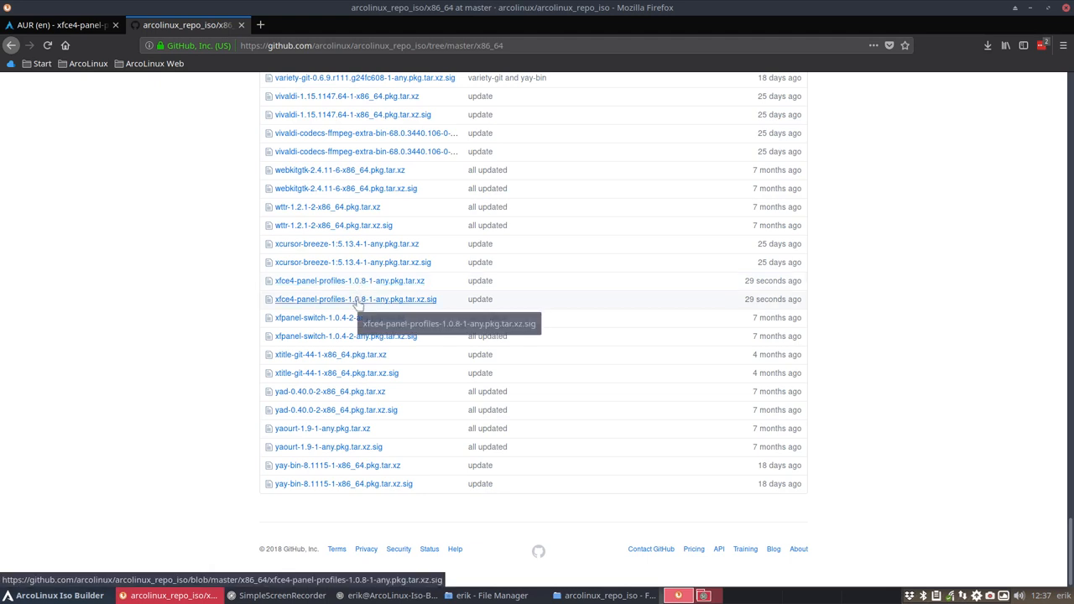